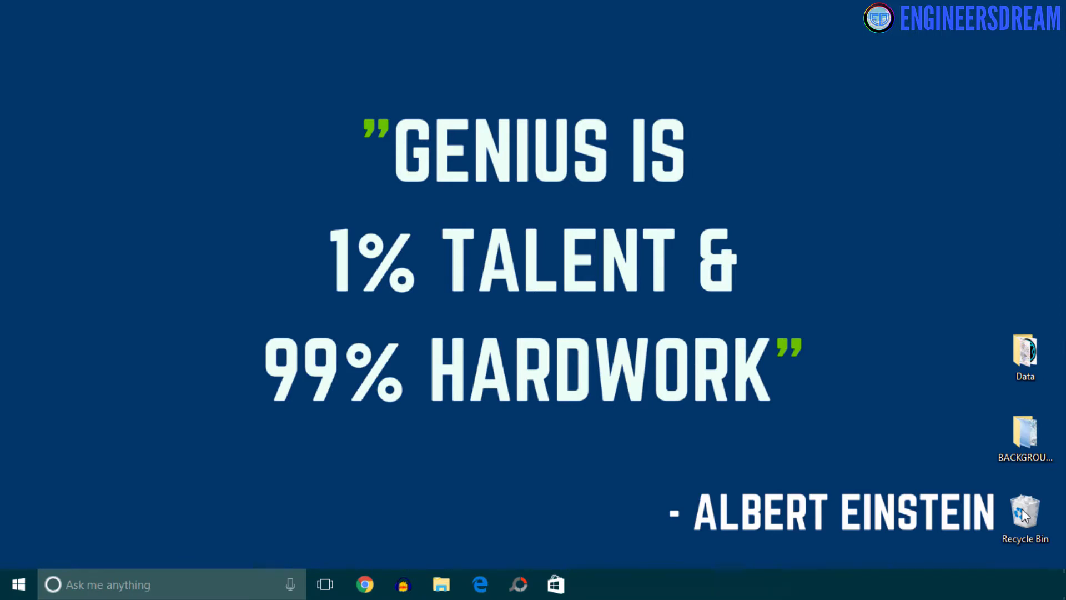
pyautogui.moveTo(385, 196)
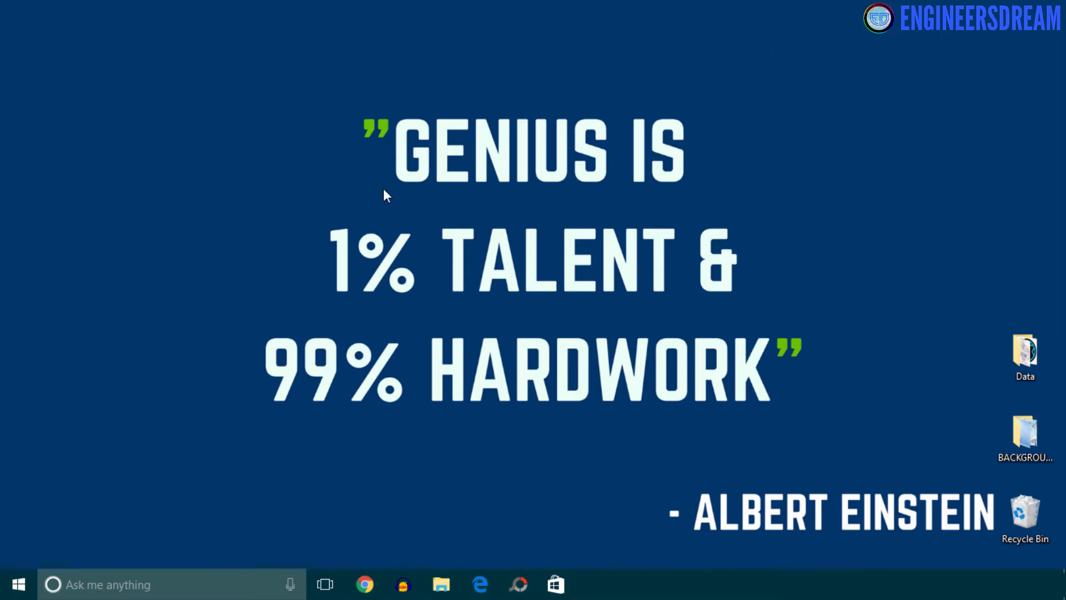
# Launch Chrome from the taskbar so the Google search page appears
pyautogui.click(365, 584)
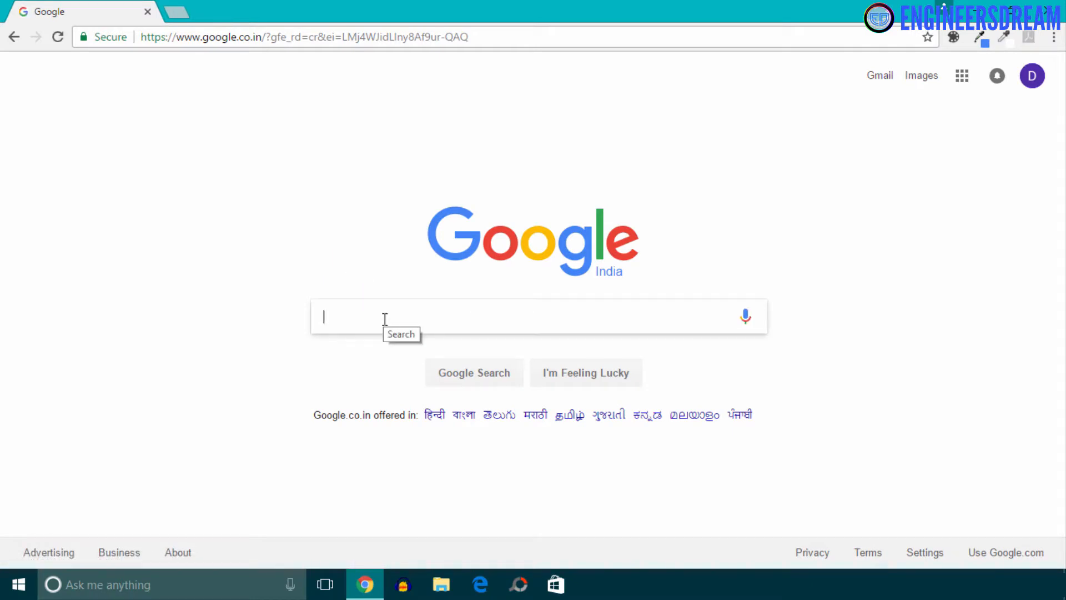
# Search Google for 'unity archive download' using the autocomplete suggestion
pyautogui.write('unity archive d')
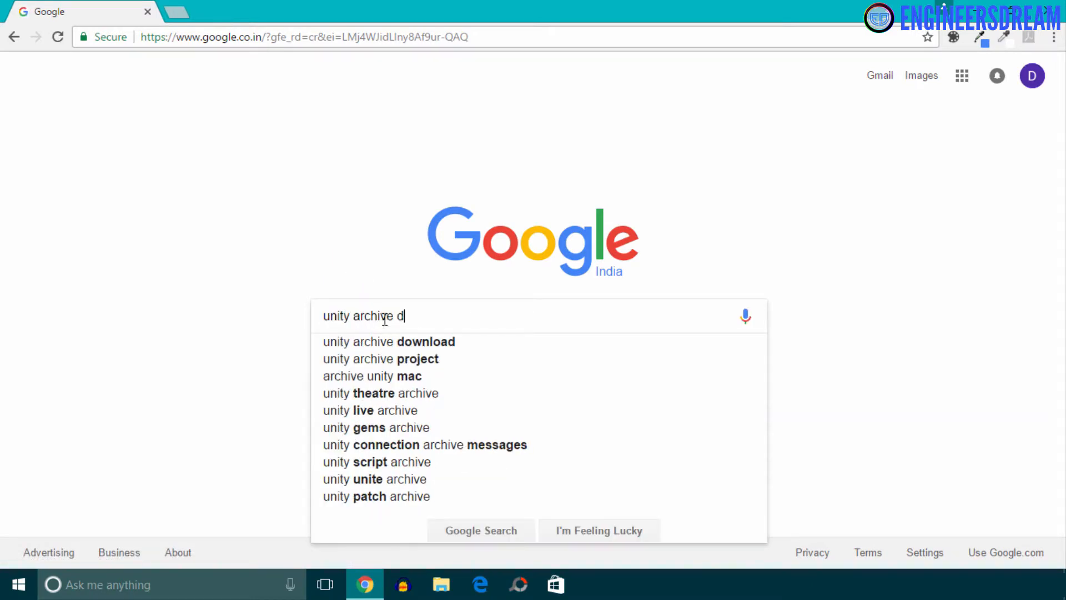
pyautogui.click(389, 342)
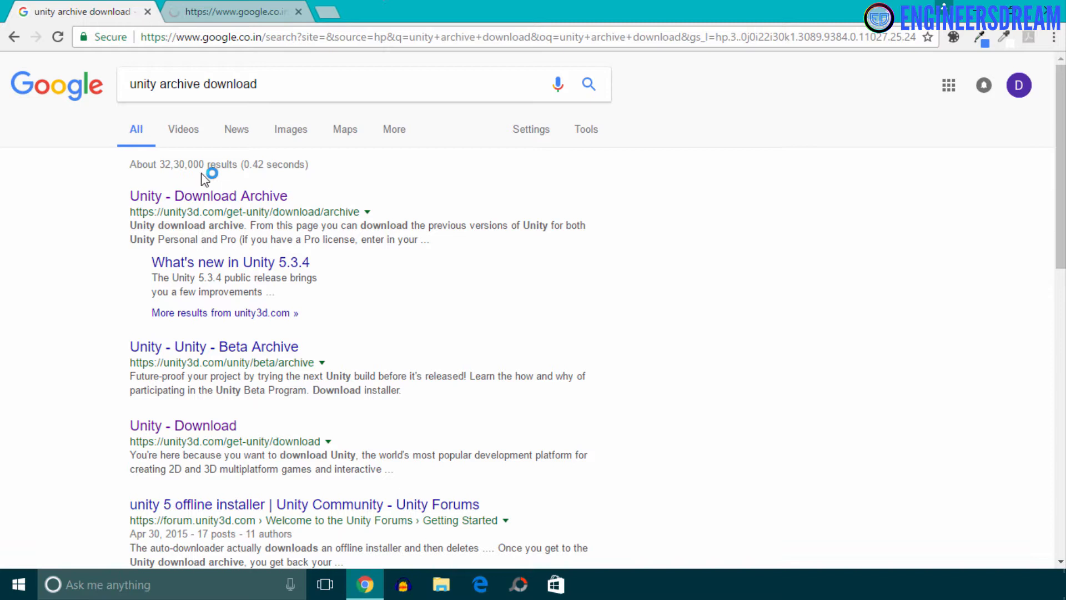
# Open the 'Unity - Download Archive' result listing previous Unity 5.x versions
pyautogui.click(207, 196)
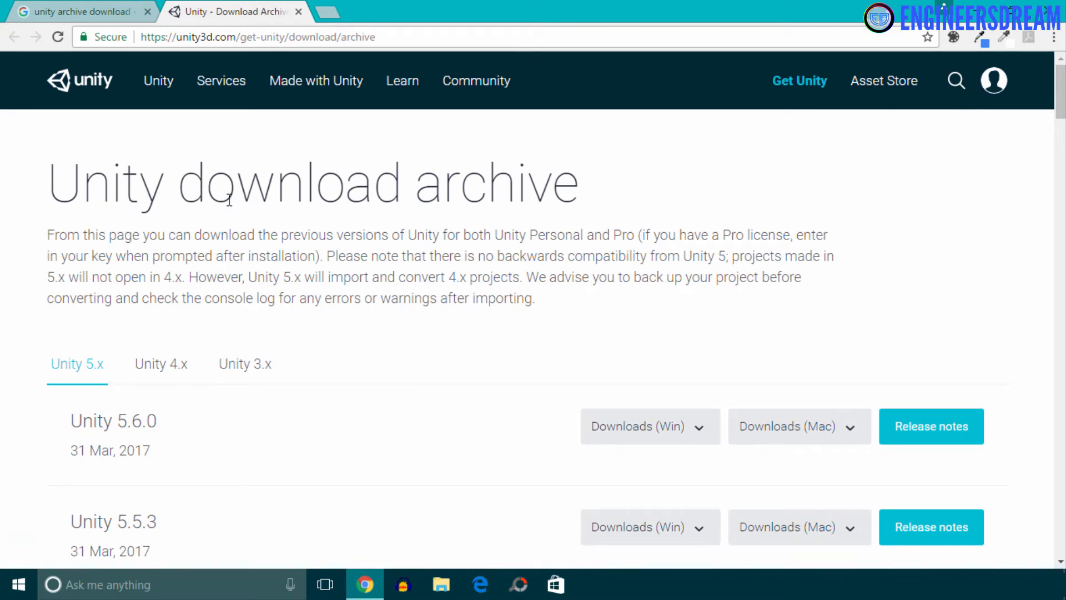
pyautogui.moveTo(310, 225)
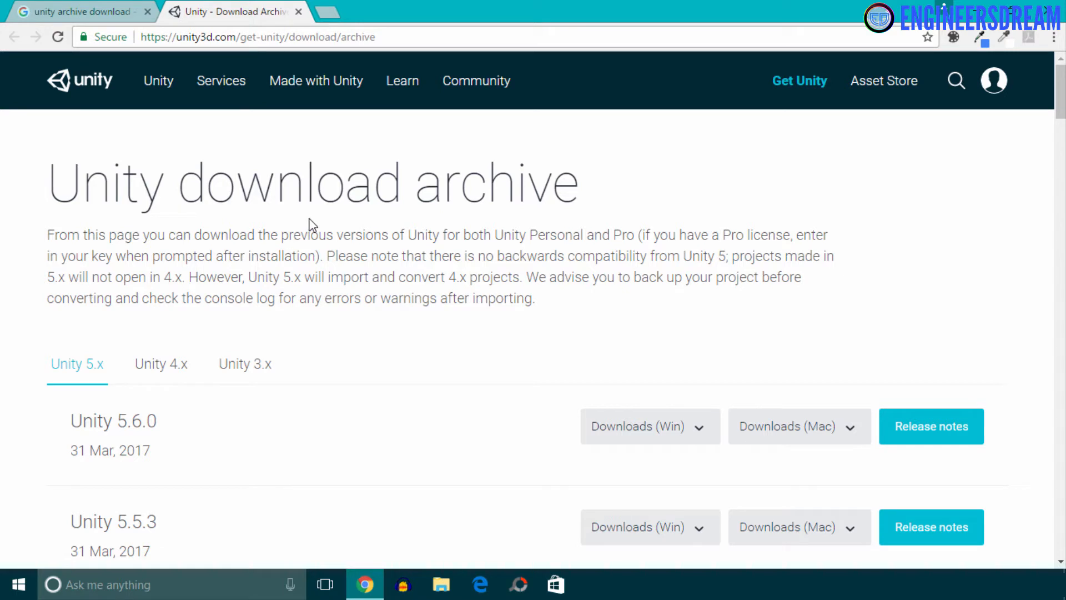
pyautogui.moveTo(180, 363)
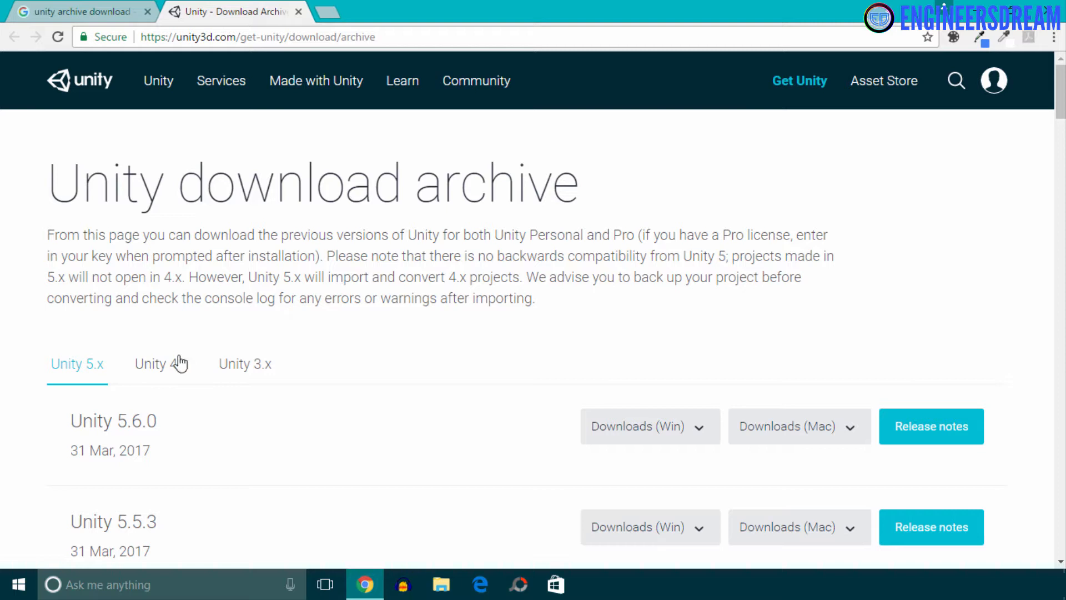
pyautogui.scroll(-3)
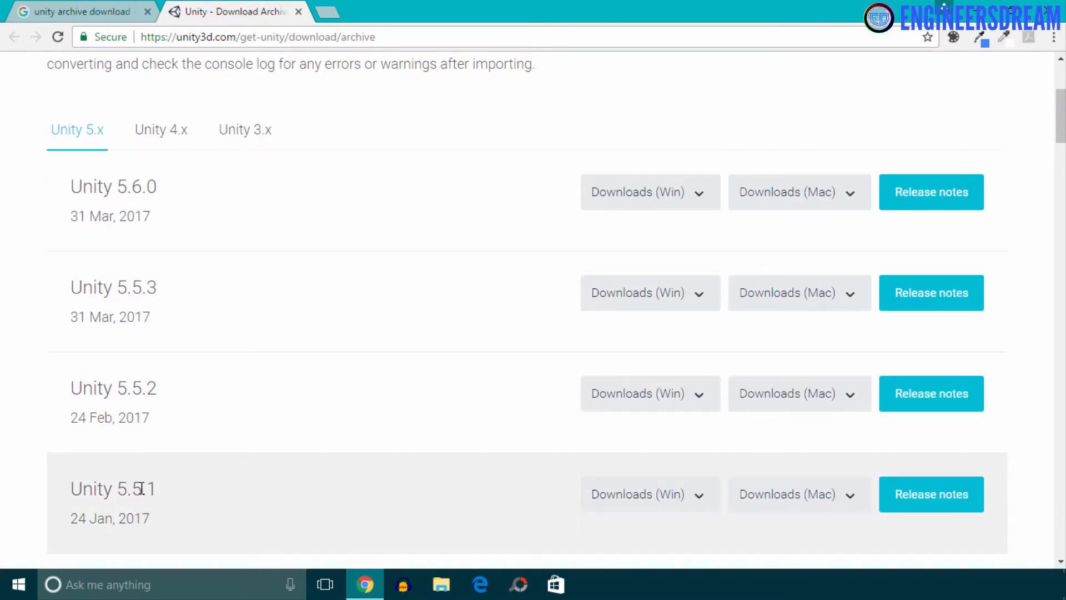
pyautogui.moveTo(142, 208)
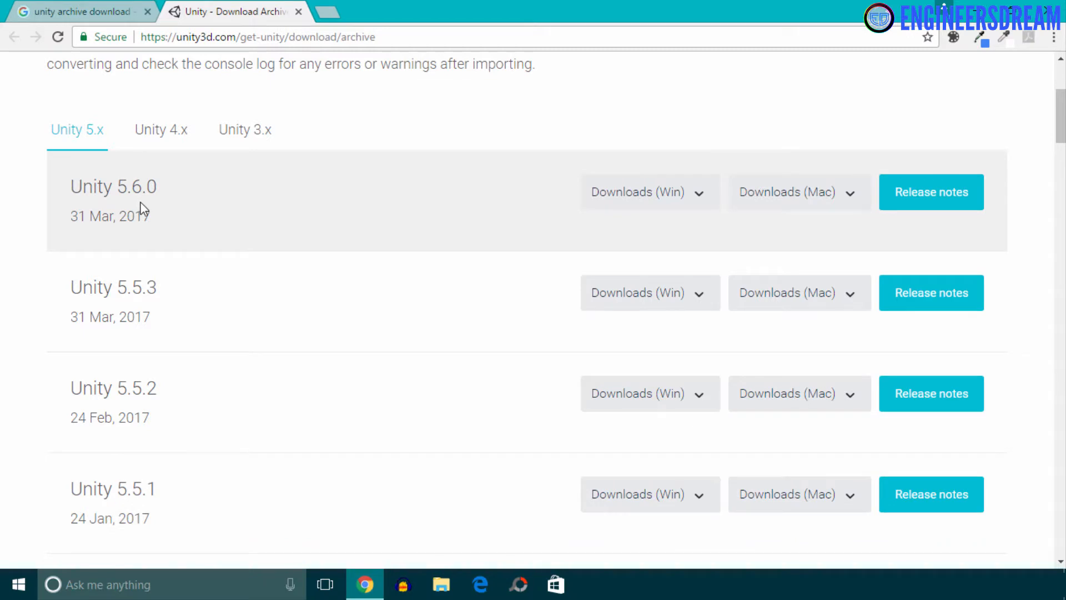
pyautogui.moveTo(166, 209)
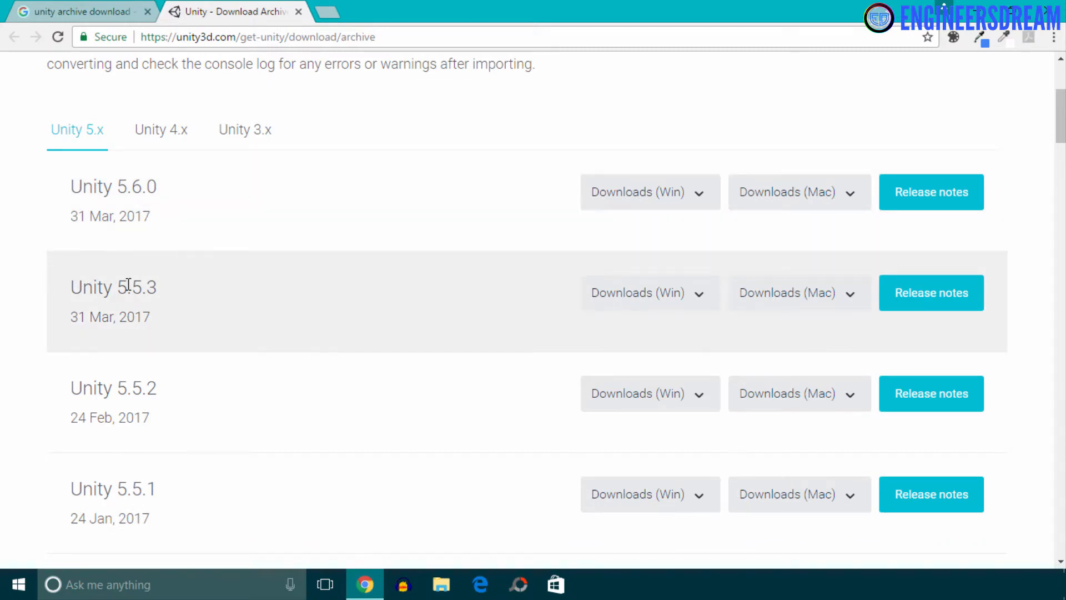
pyautogui.moveTo(150, 287)
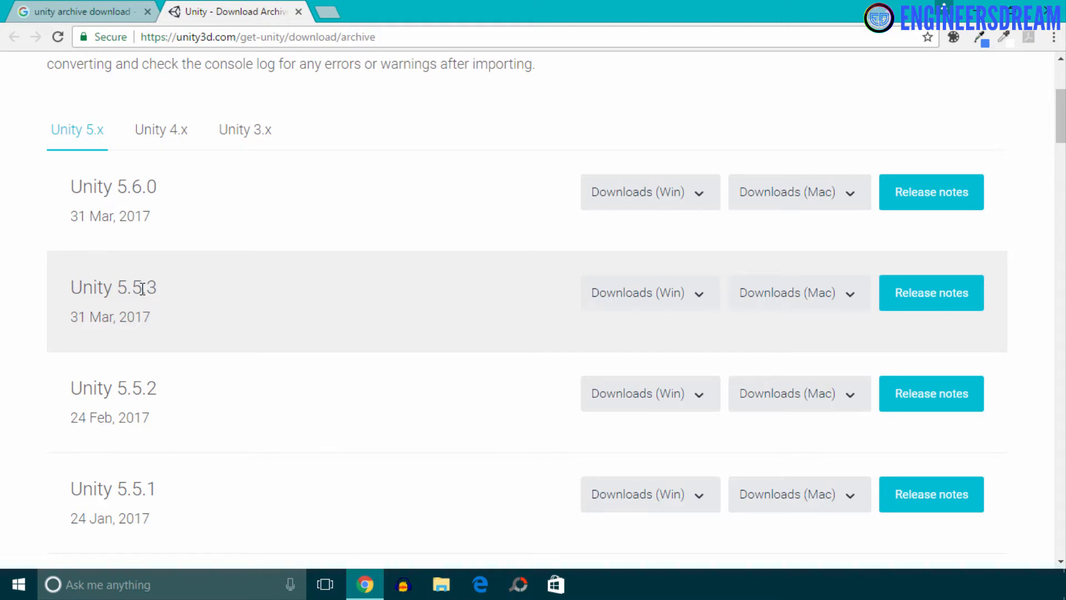
pyautogui.moveTo(143, 278)
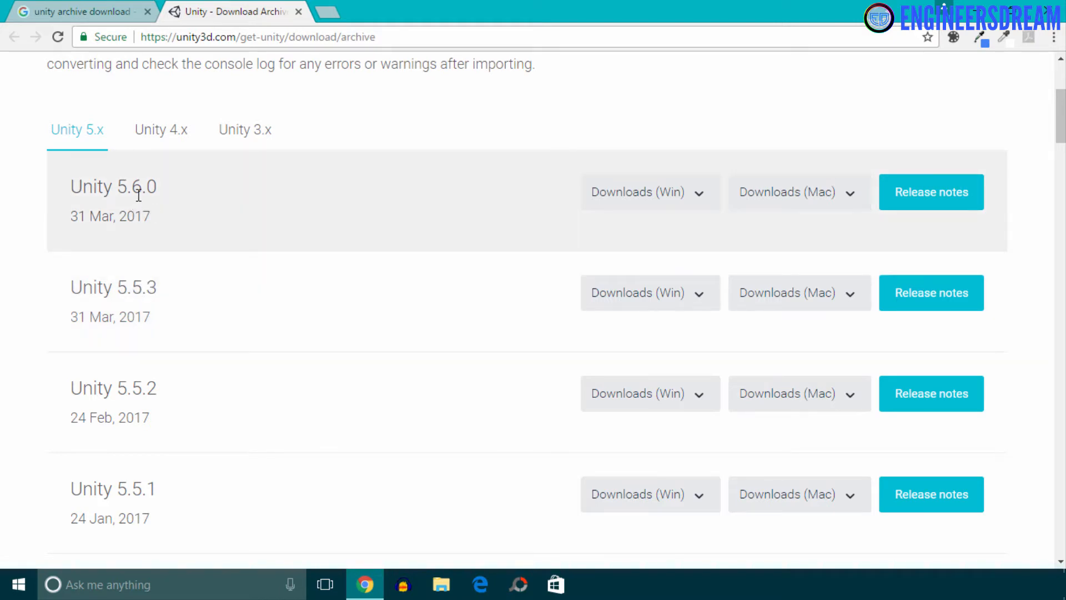
pyautogui.moveTo(143, 239)
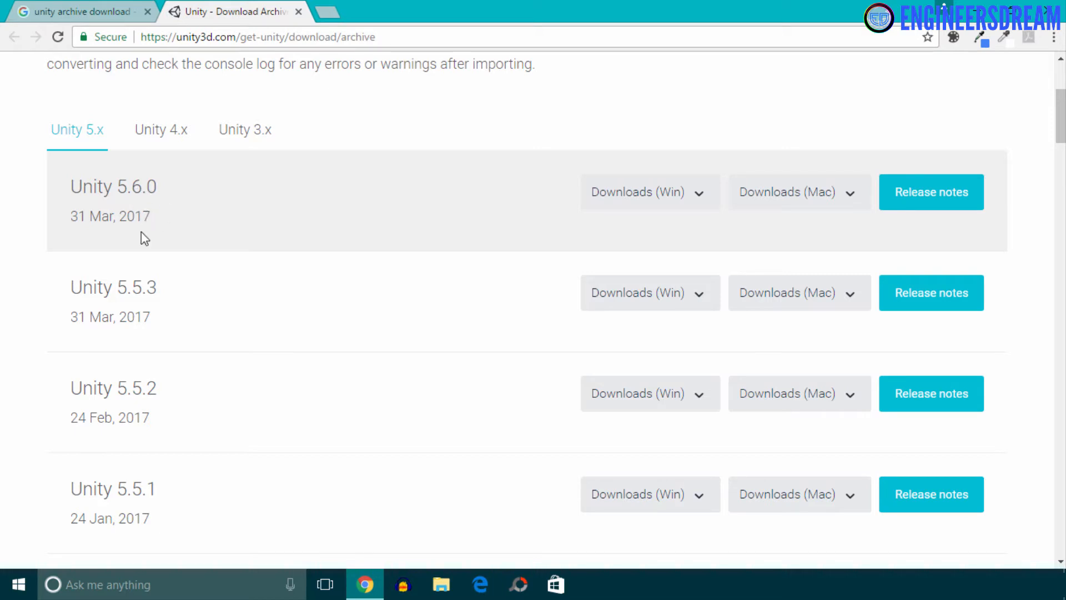
pyautogui.moveTo(137, 287)
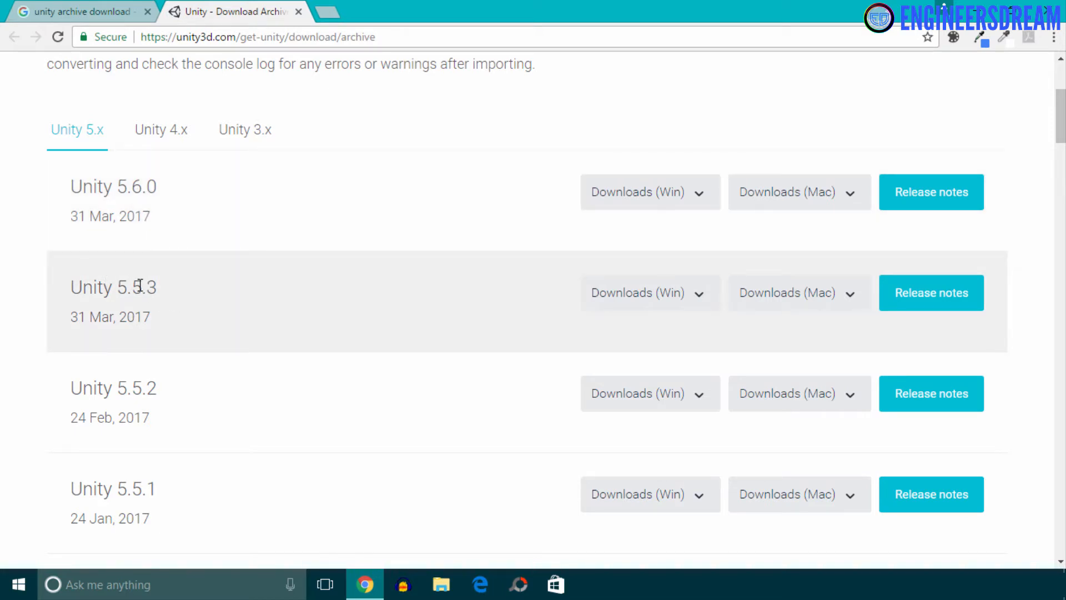
pyautogui.scroll(-3)
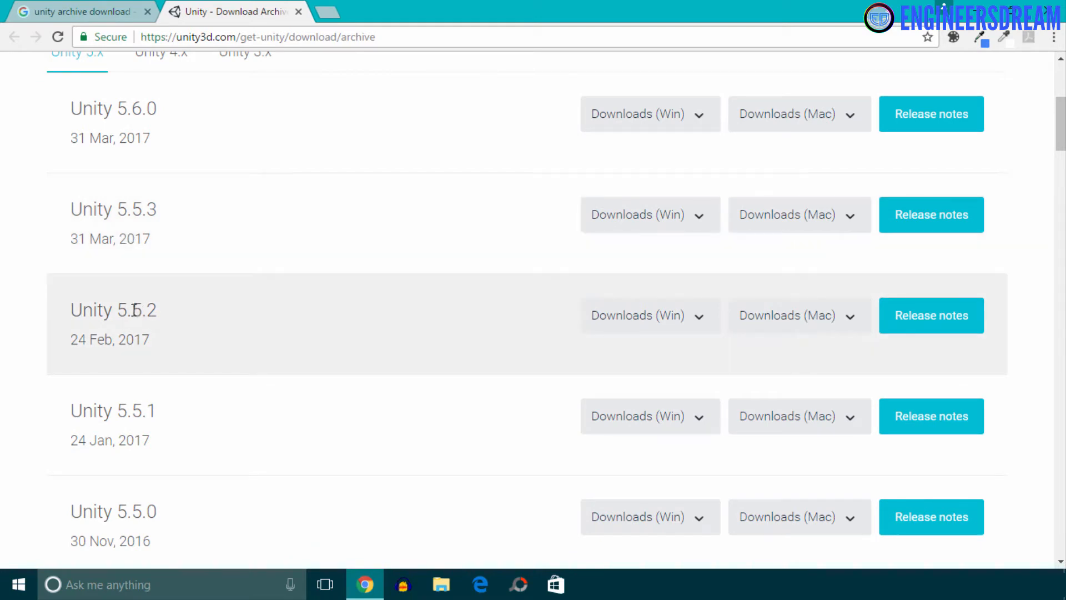
pyautogui.moveTo(171, 328)
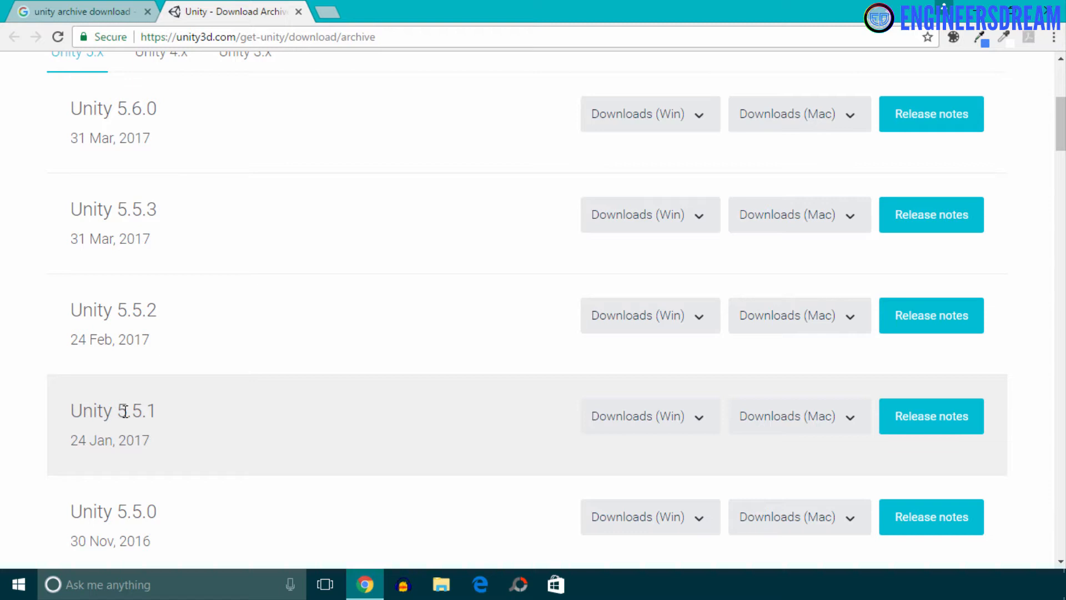
pyautogui.moveTo(104, 423)
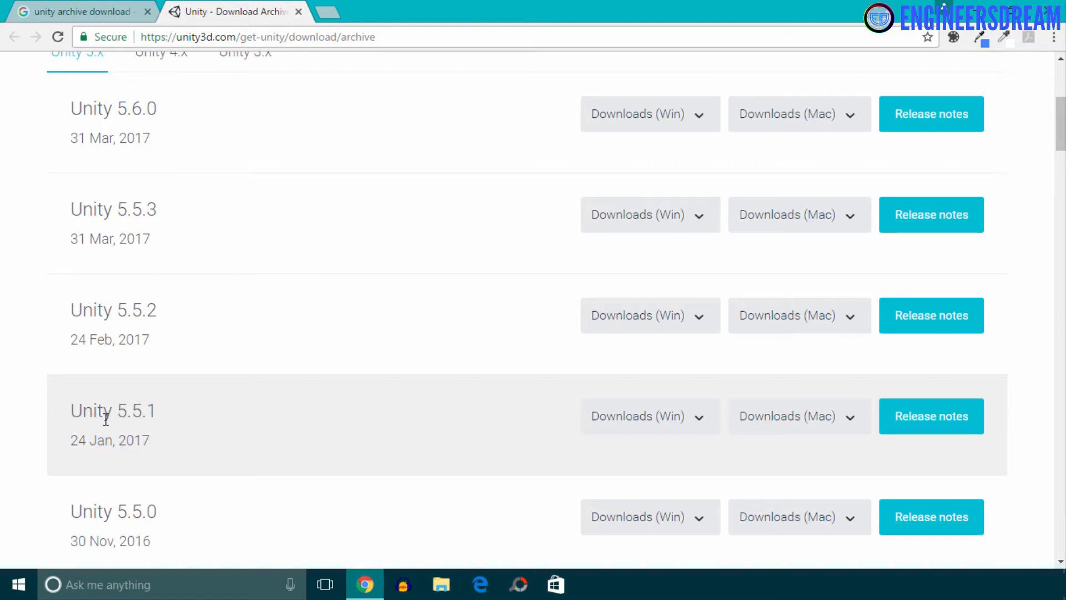
pyautogui.moveTo(138, 503)
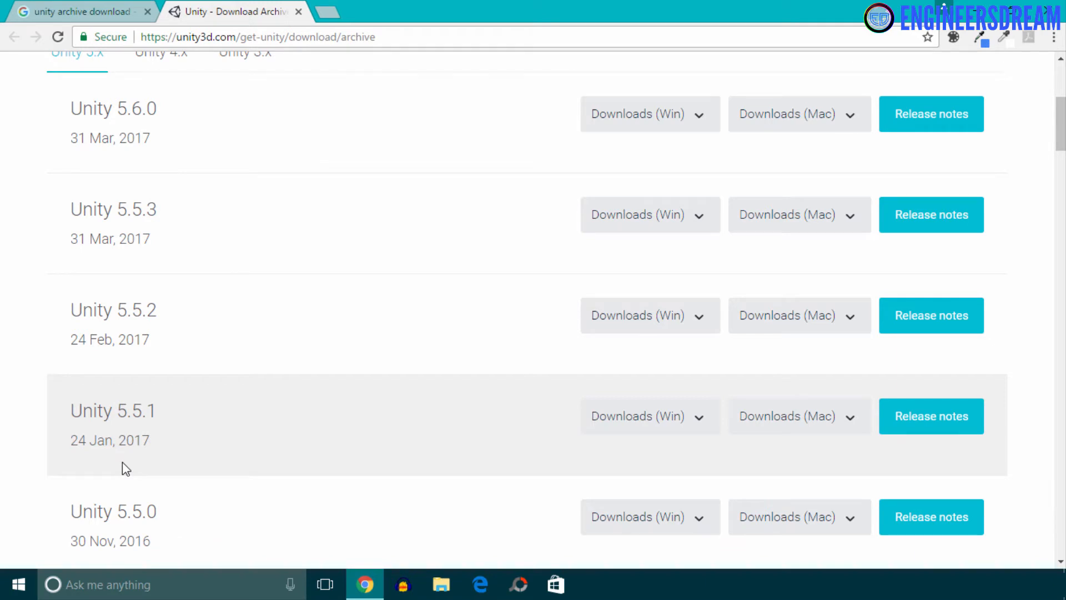
pyautogui.moveTo(243, 358)
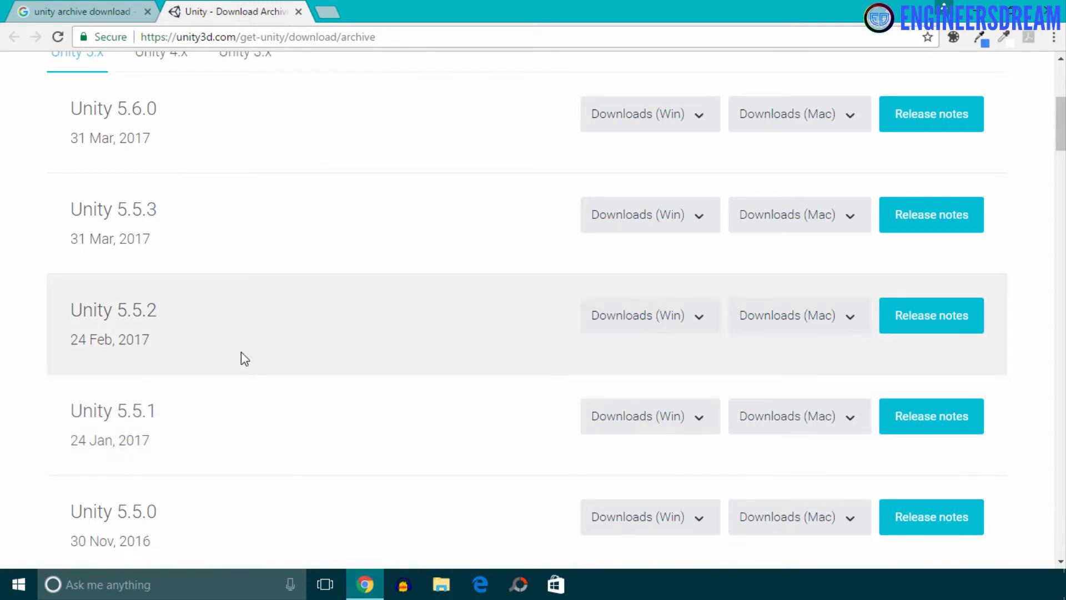
pyautogui.moveTo(200, 422)
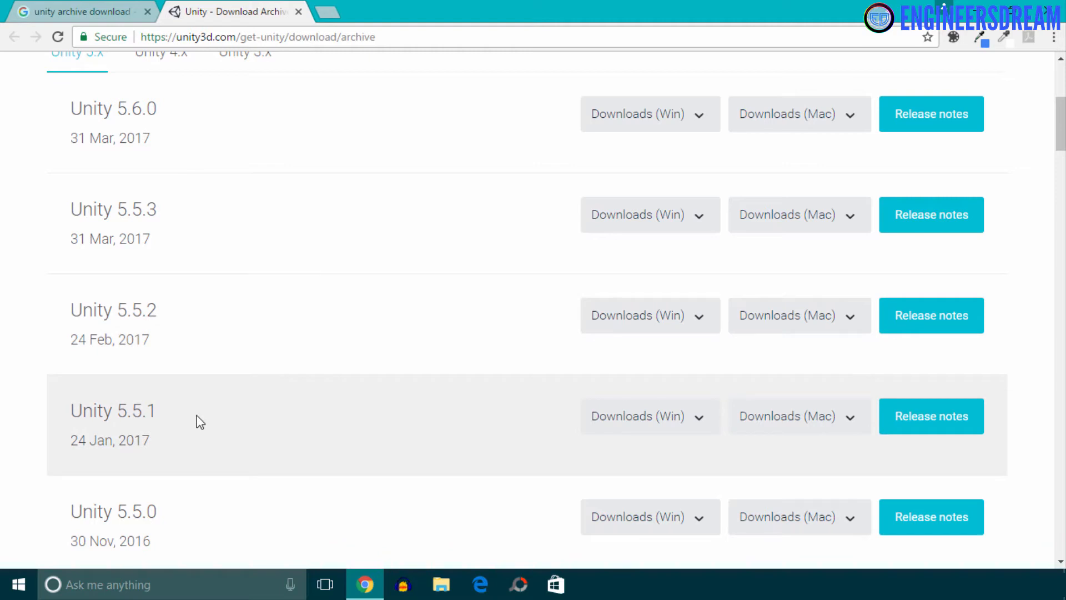
pyautogui.moveTo(290, 416)
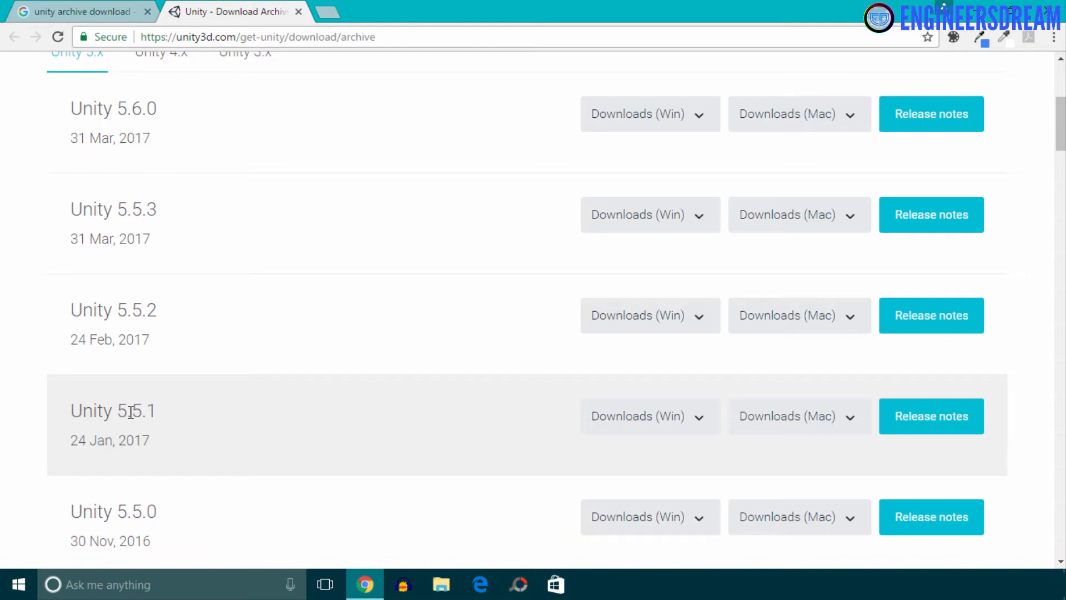
pyautogui.moveTo(701, 418)
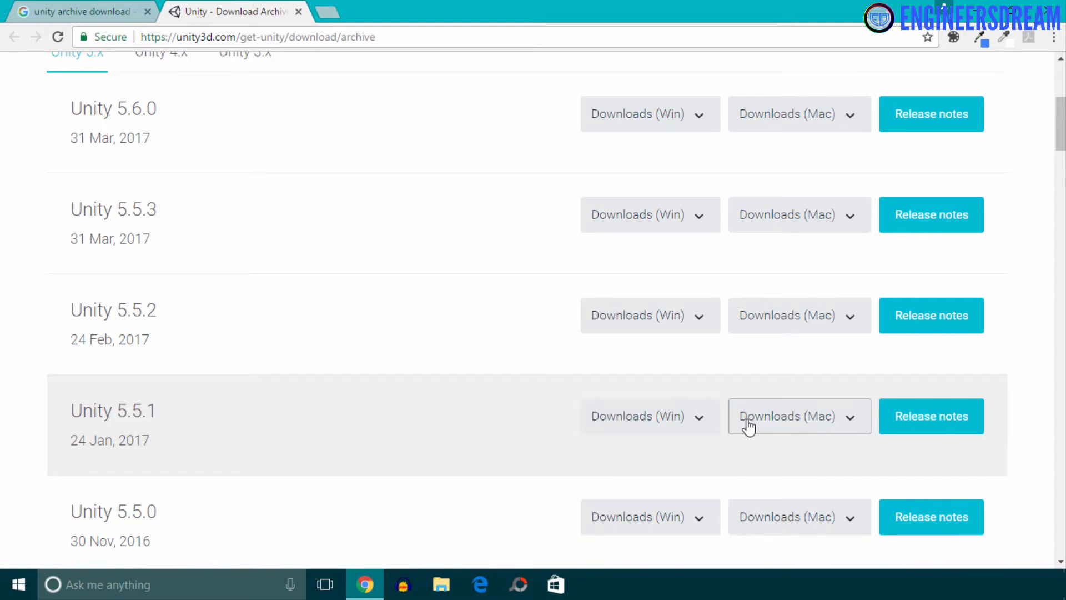
# Choose Unity Installer from the Unity 5.5.1 Windows downloads menu
pyautogui.click(650, 416)
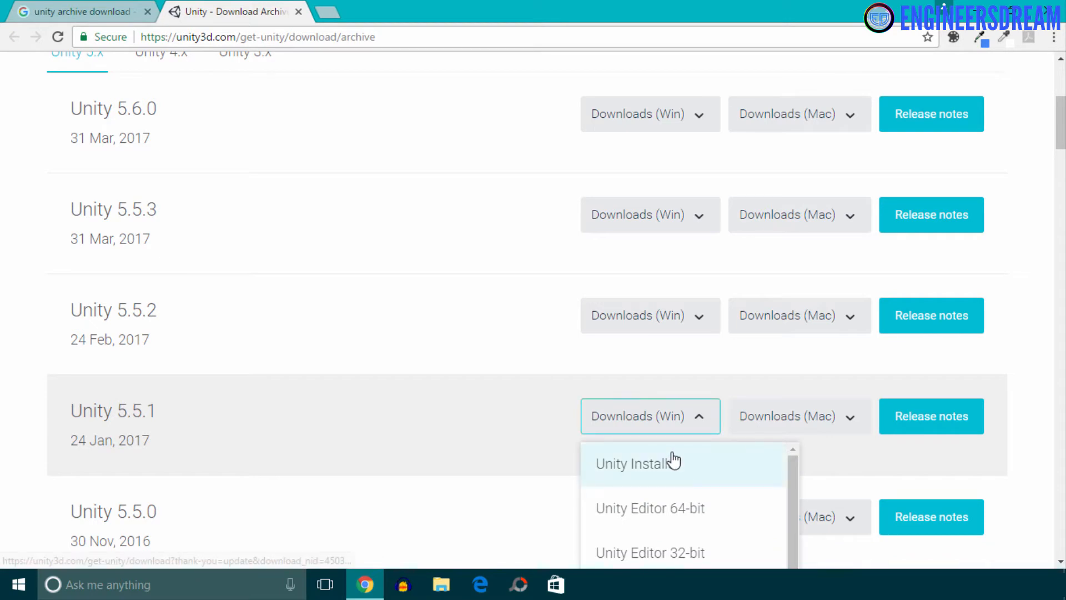
pyautogui.scroll(-3)
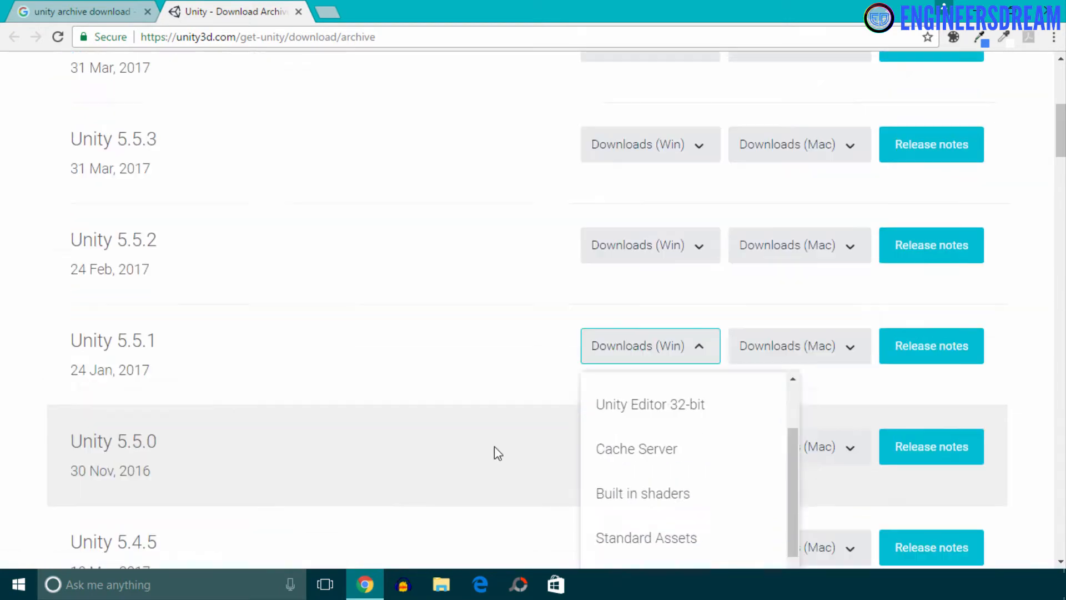
pyautogui.click(800, 346)
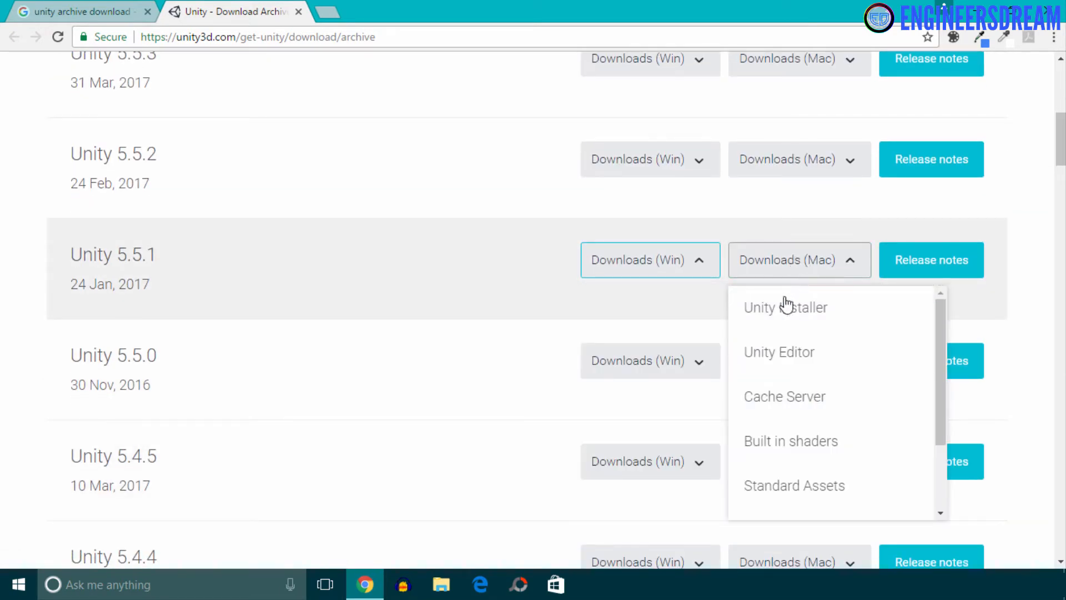
pyautogui.click(800, 260)
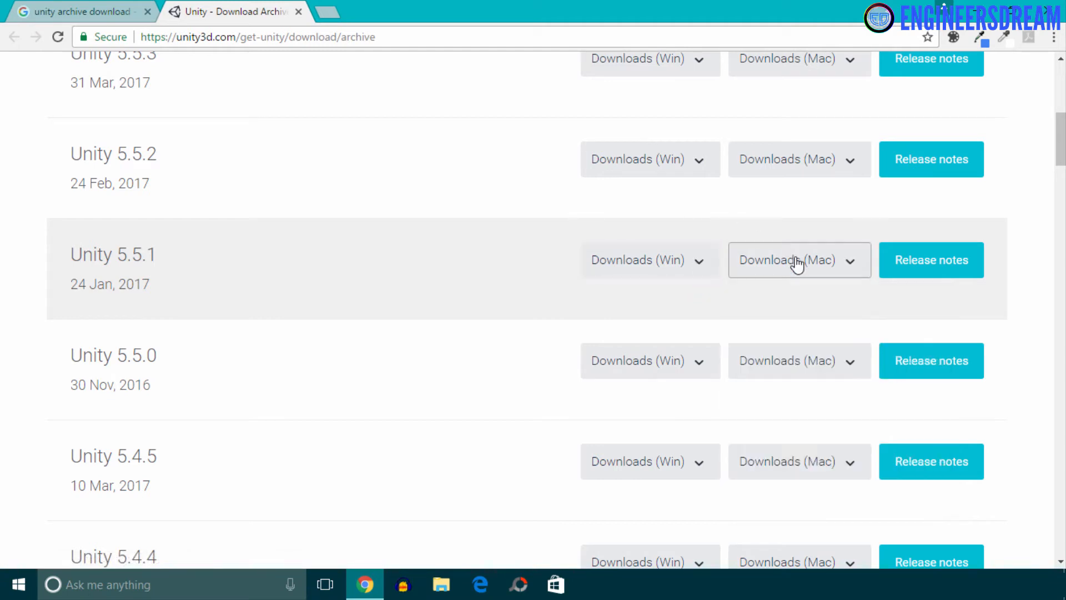
pyautogui.click(800, 260)
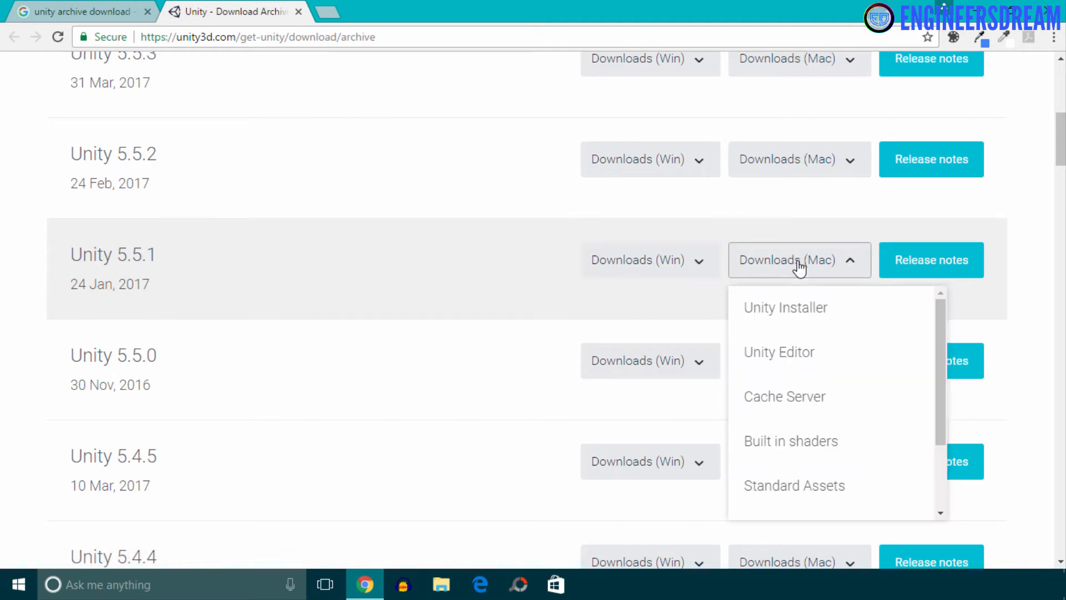
pyautogui.moveTo(798, 321)
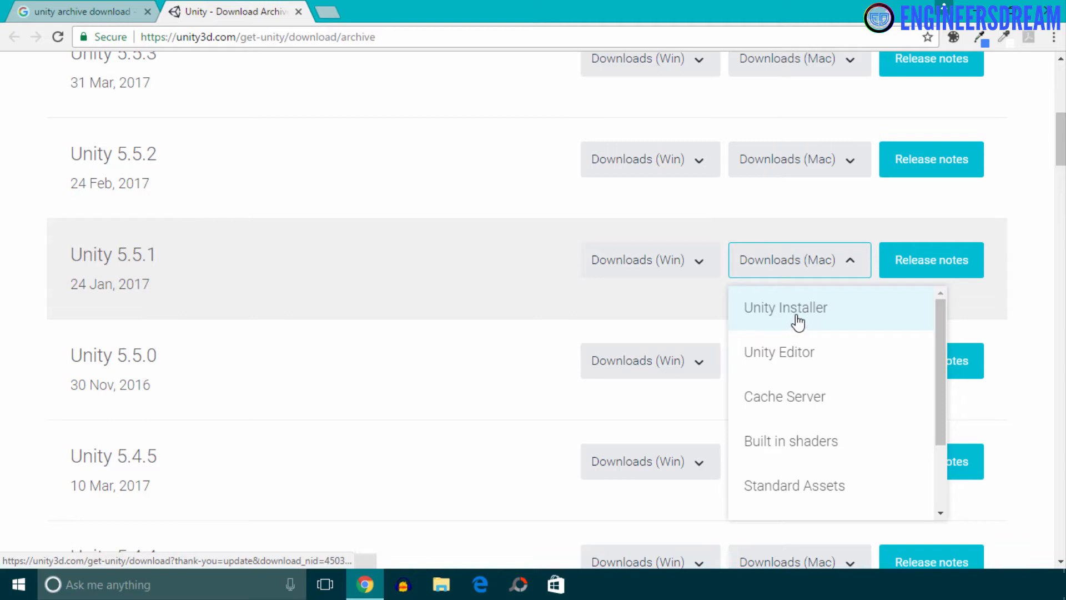
pyautogui.moveTo(797, 321)
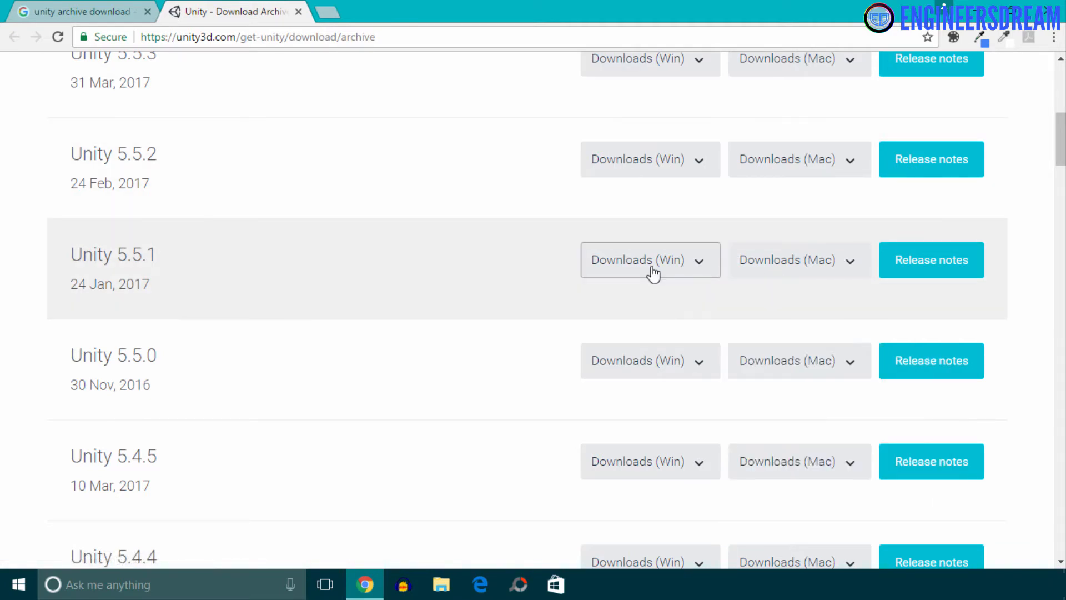
pyautogui.click(650, 260)
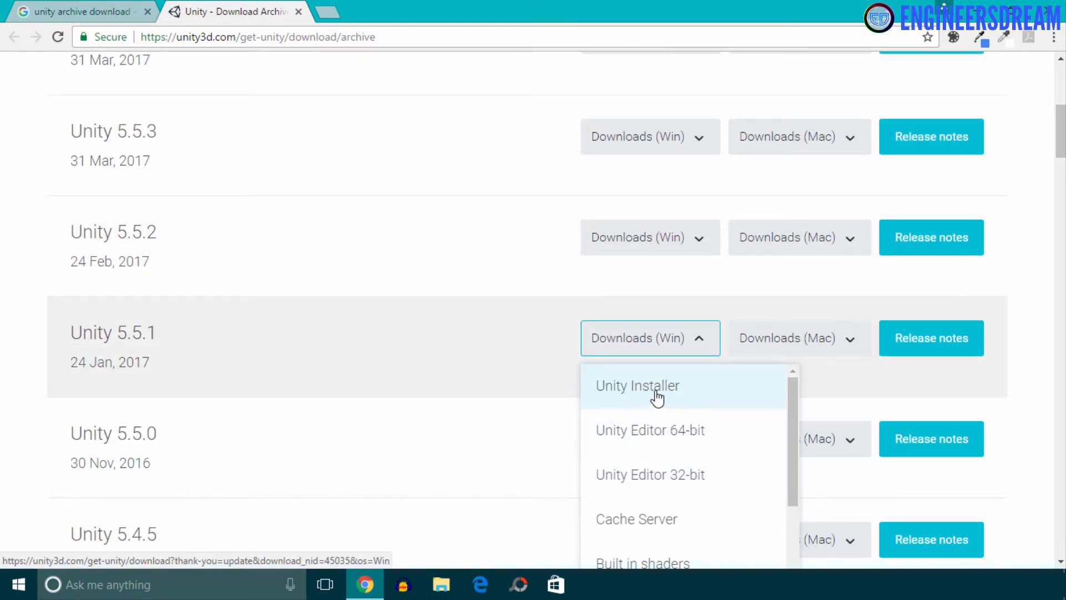
pyautogui.click(638, 386)
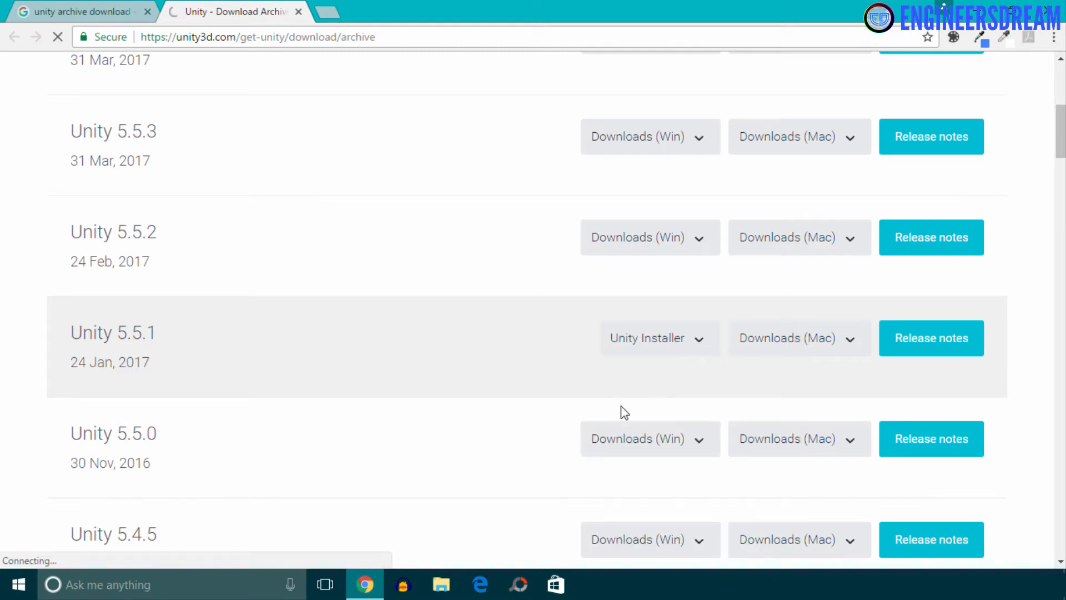
# Save UnityDownloadAssistant-5.5.1f1.exe so it appears on the desktop
pyautogui.click(647, 338)
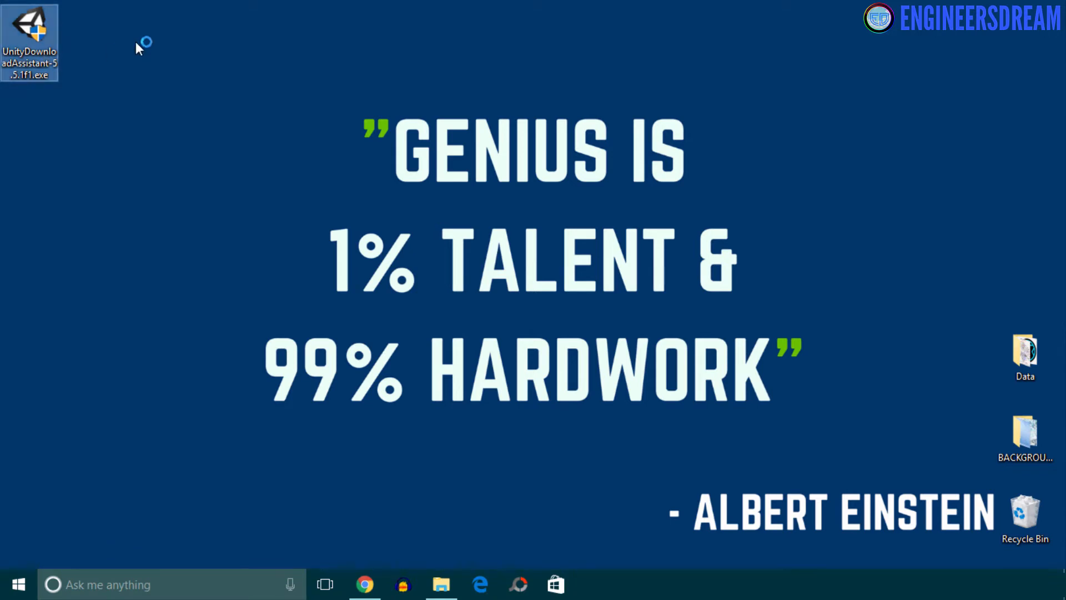
# Launch the Unity 5.5.1f1 Download Assistant and accept the license terms
pyautogui.doubleClick(30, 25)
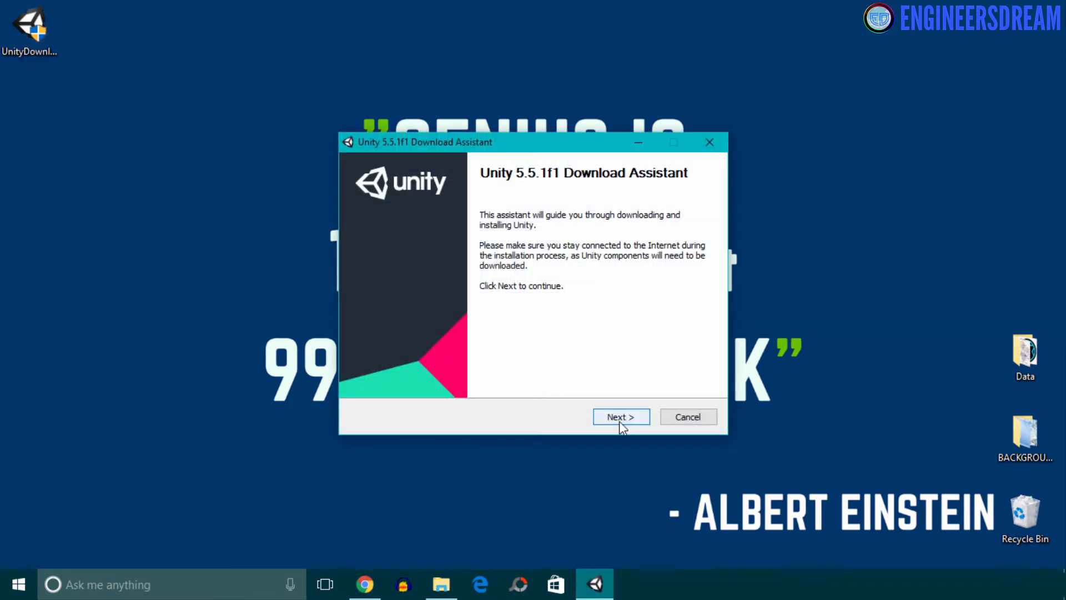
pyautogui.click(620, 417)
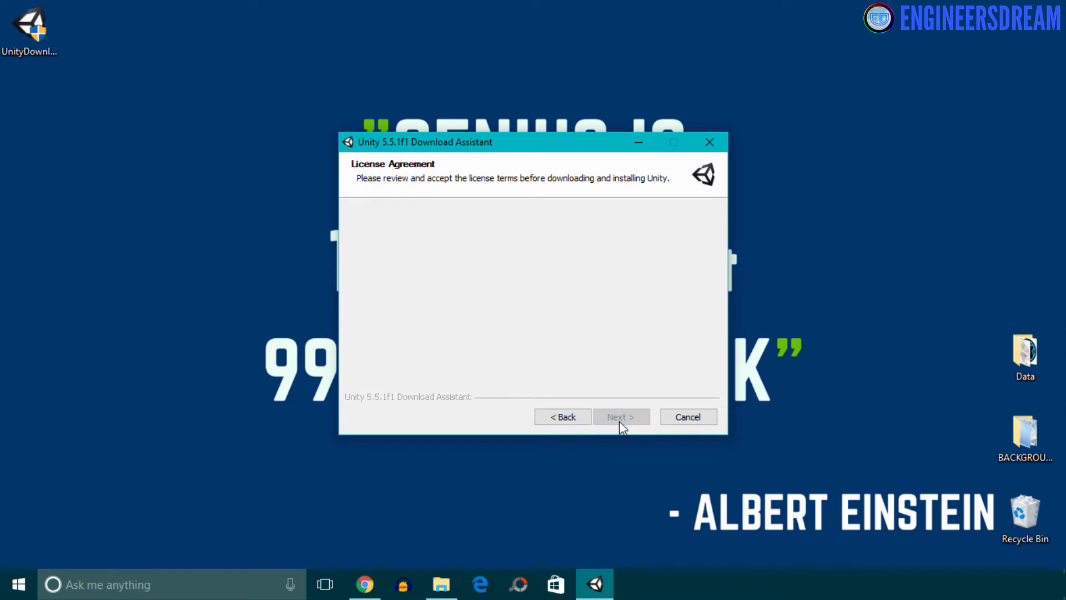
pyautogui.click(363, 370)
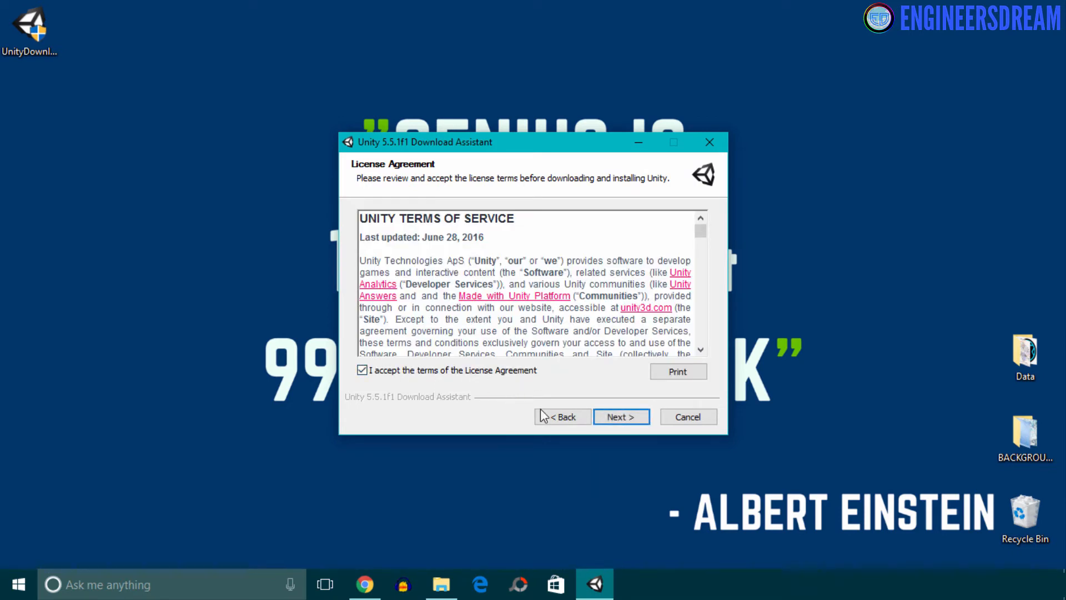
pyautogui.click(621, 417)
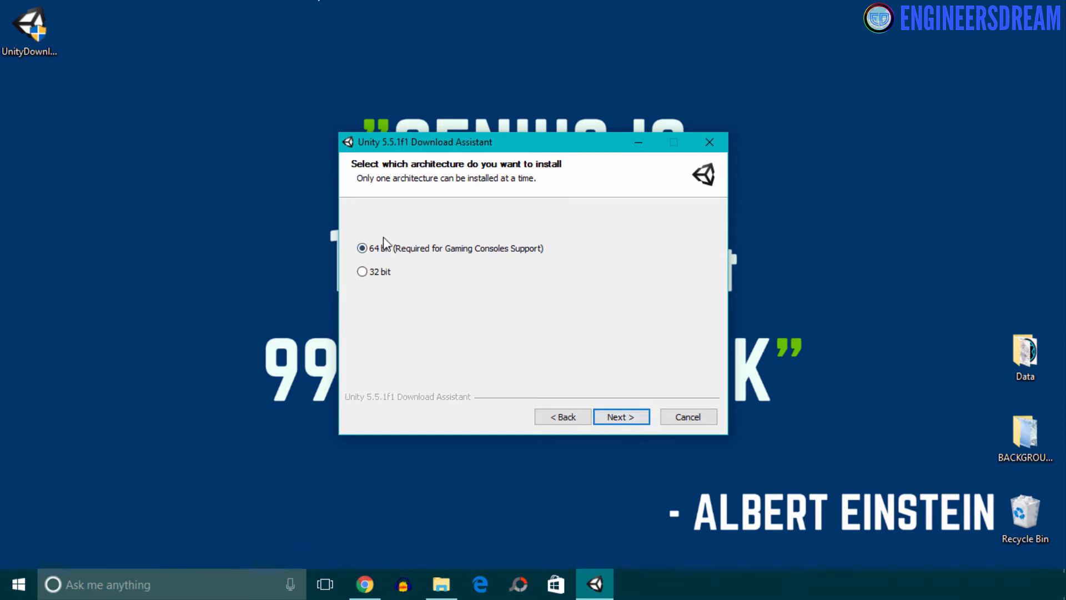
pyautogui.moveTo(398, 256)
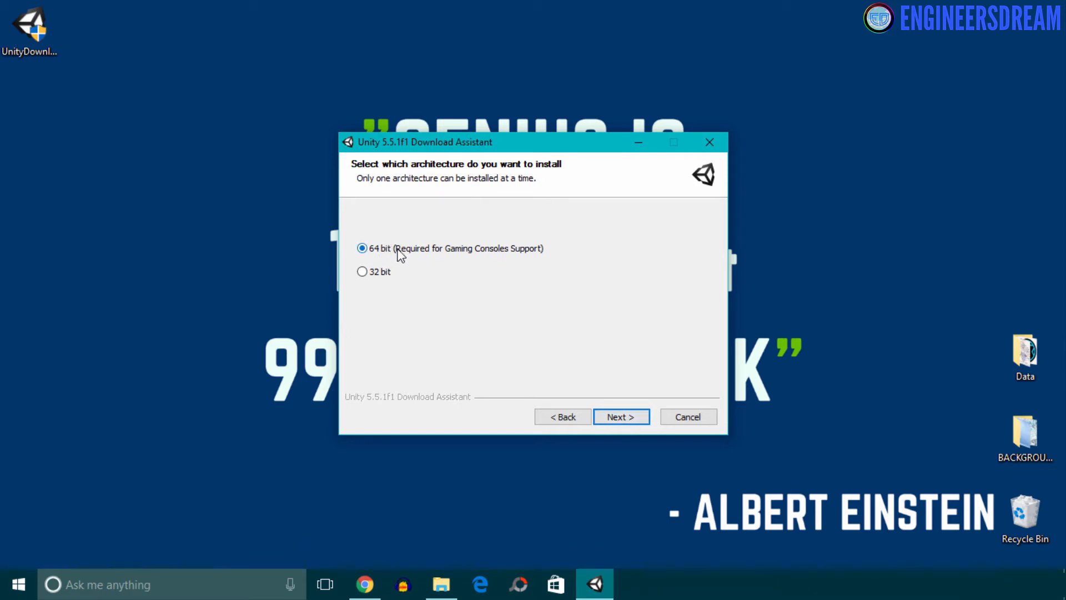
pyautogui.moveTo(376, 282)
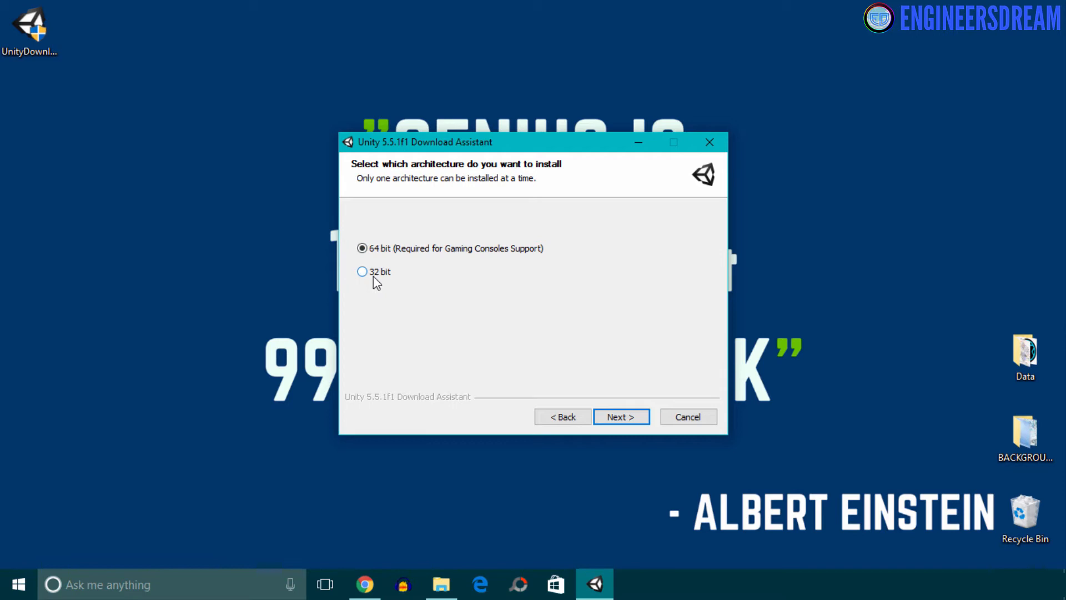
pyautogui.moveTo(622, 409)
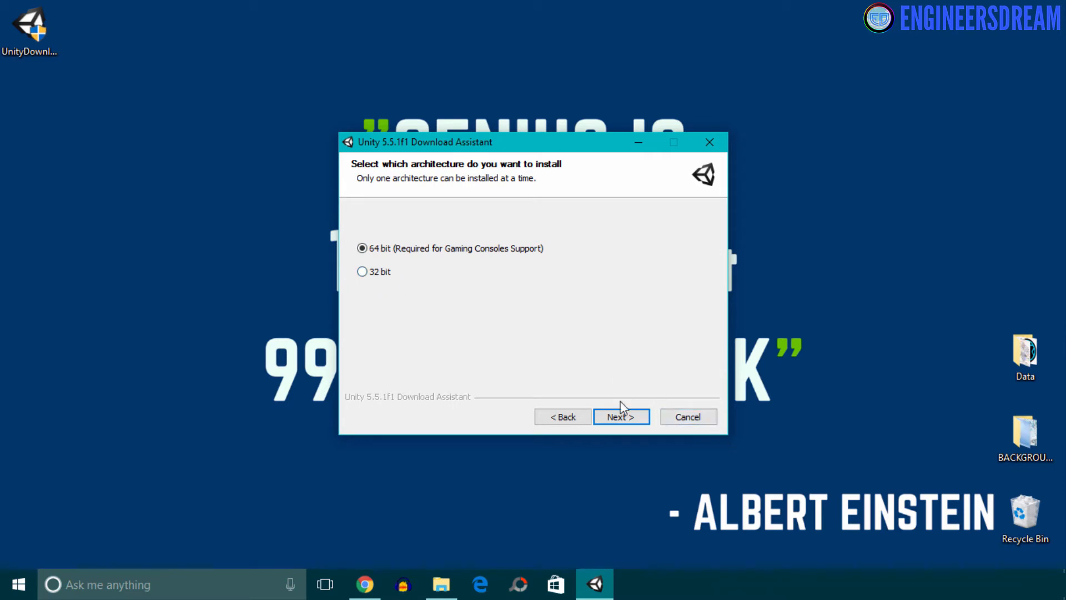
# Keep 64-bit, default components and default locations, and start the installation
pyautogui.click(622, 417)
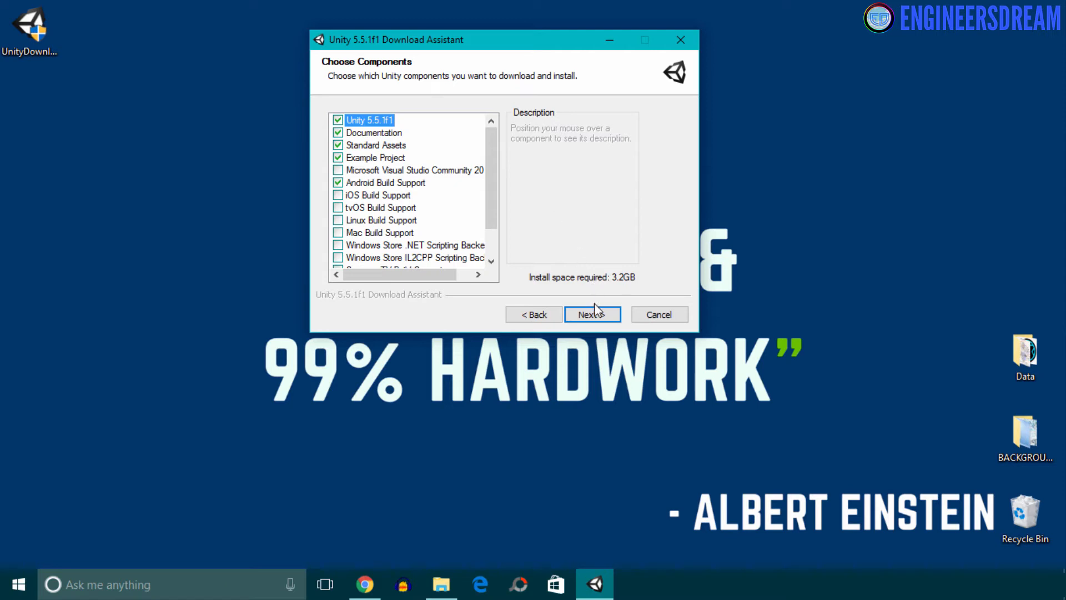
pyautogui.moveTo(525, 210)
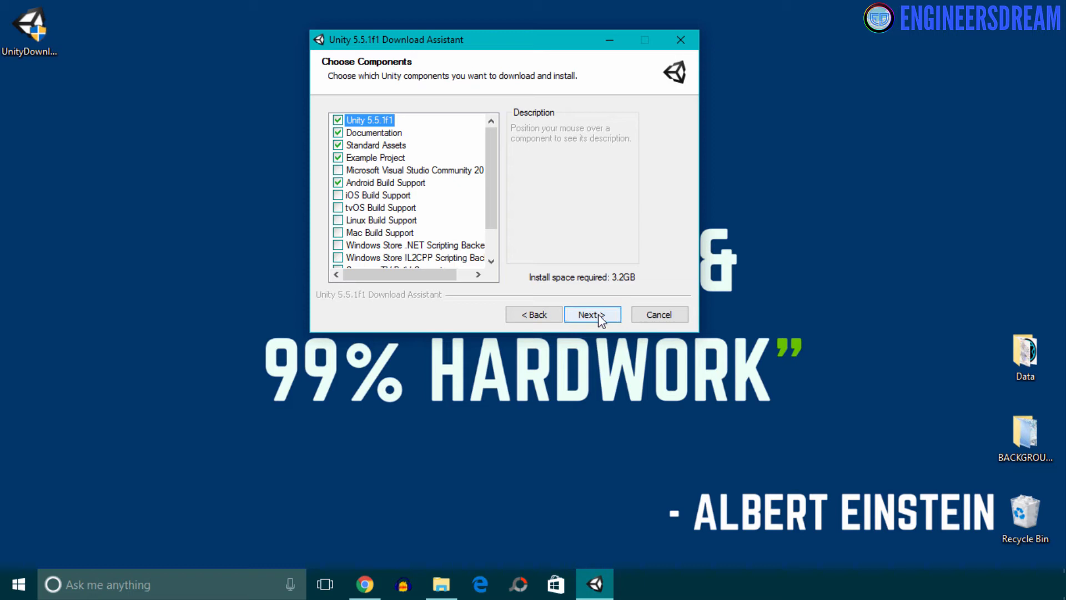
pyautogui.click(591, 314)
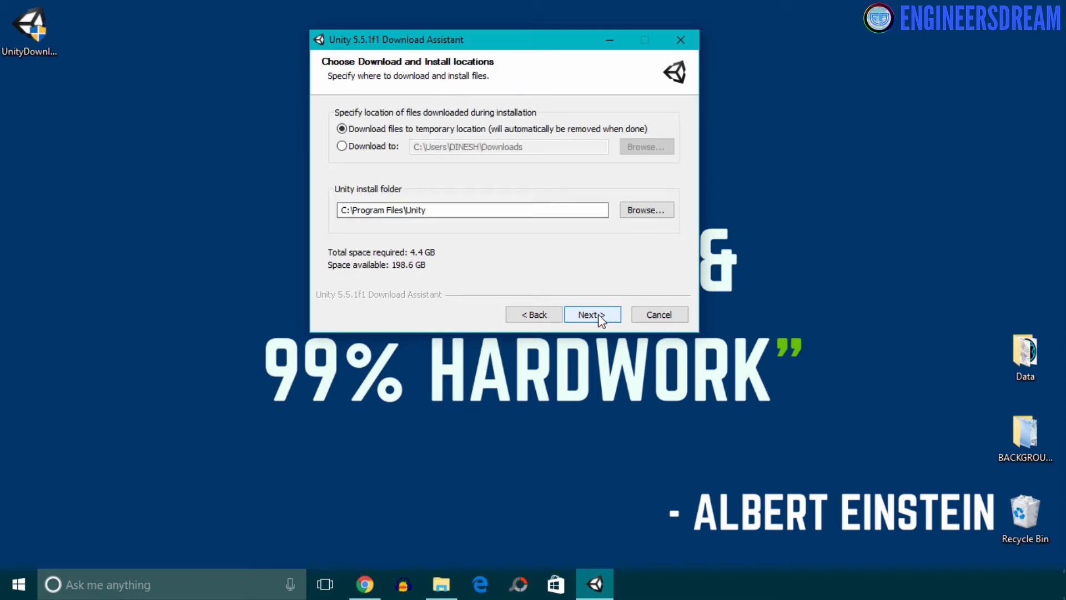
pyautogui.click(592, 315)
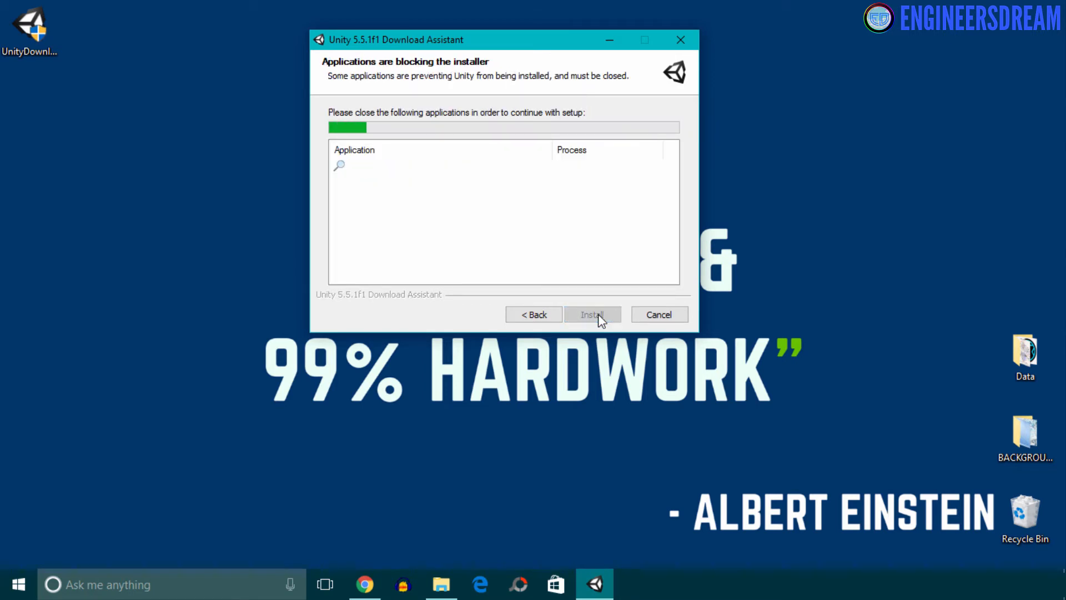
pyautogui.click(592, 314)
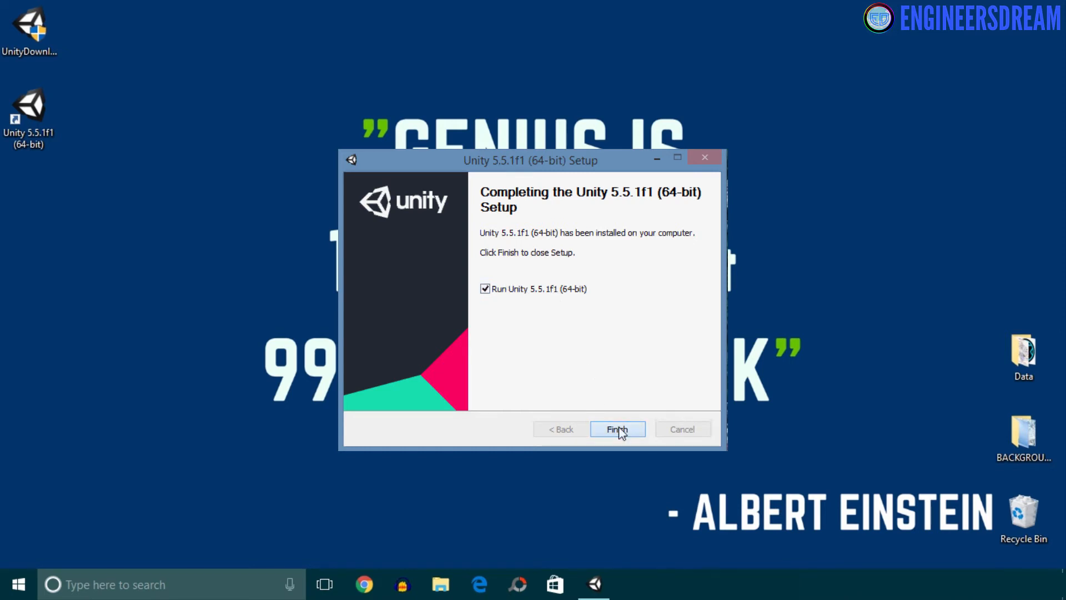
# Finish setup with 'Run Unity 5.5.1f1' ticked and allow Unity Editor through the firewall
pyautogui.click(618, 429)
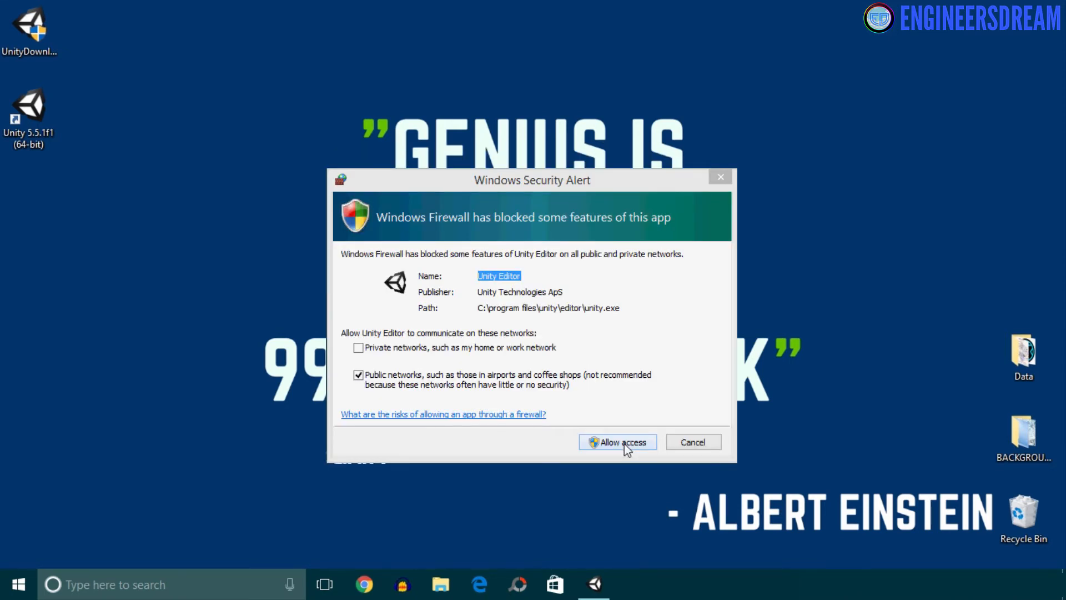
pyautogui.click(618, 442)
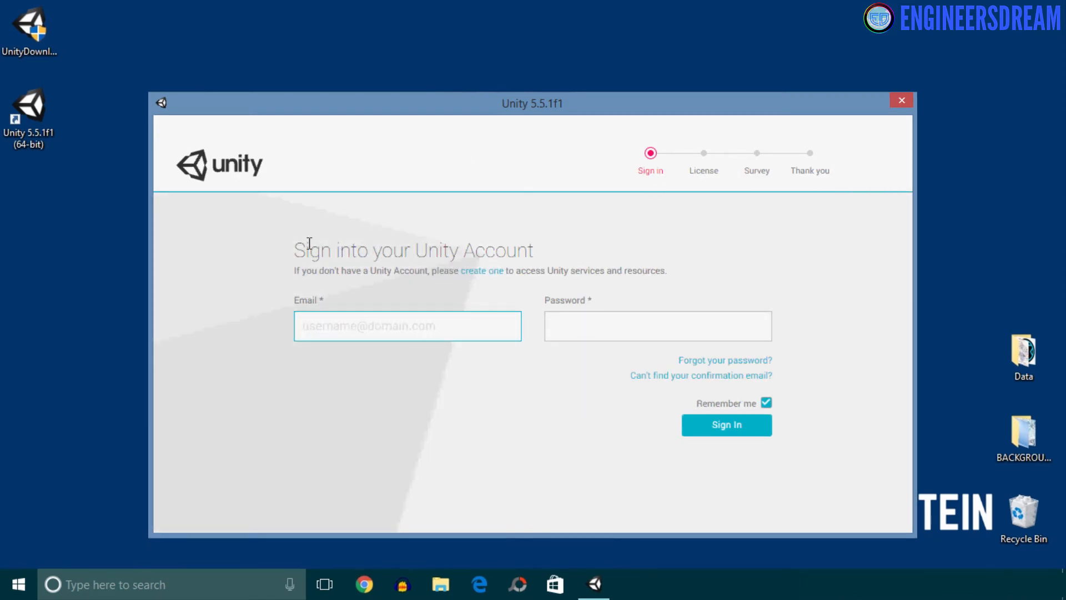
pyautogui.moveTo(478, 268)
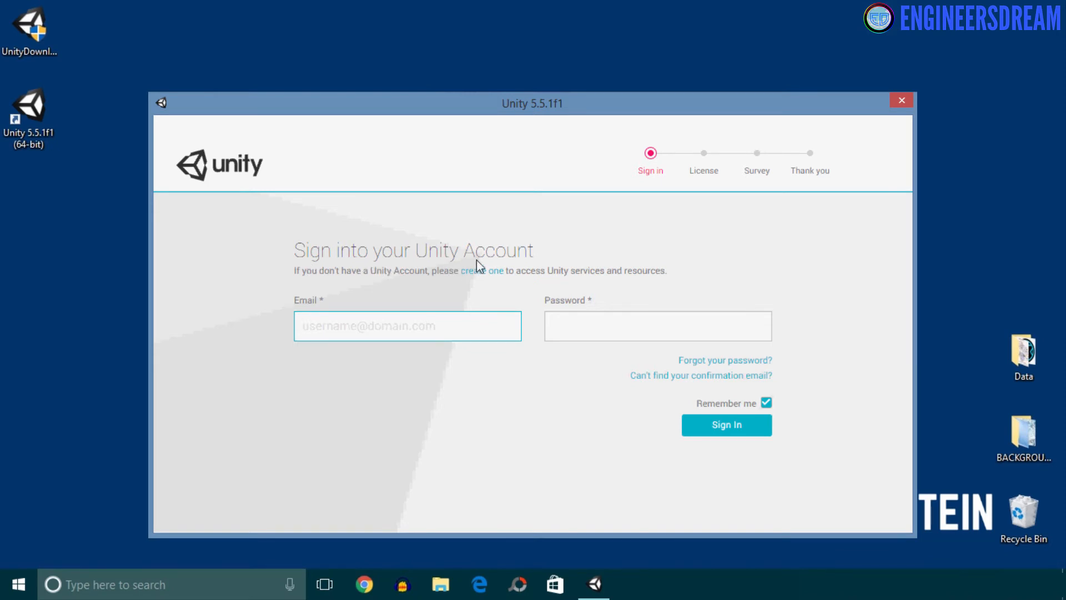
pyautogui.moveTo(489, 96)
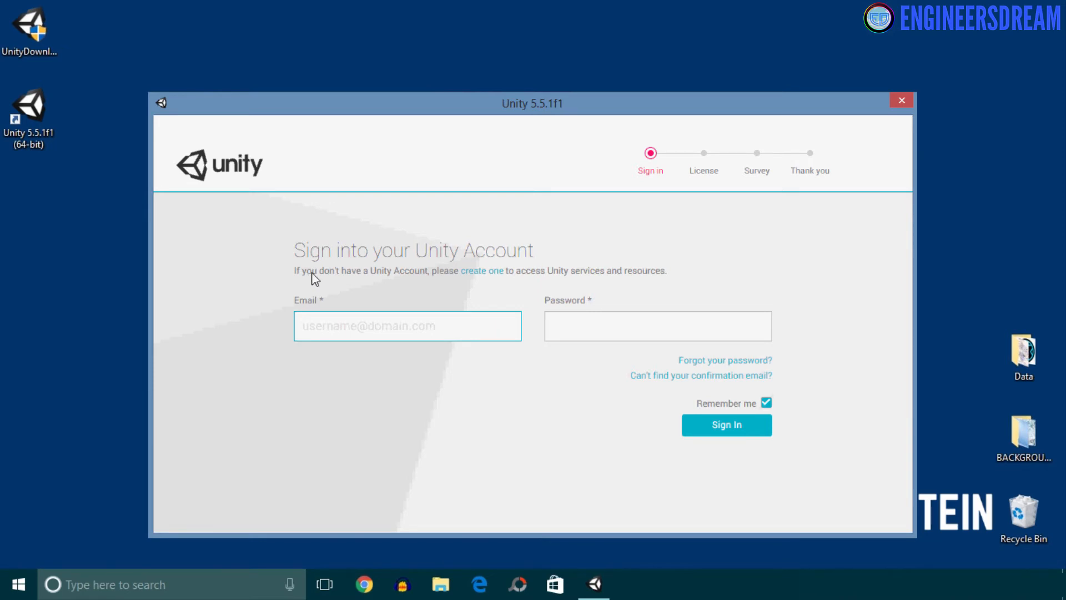
pyautogui.moveTo(451, 123)
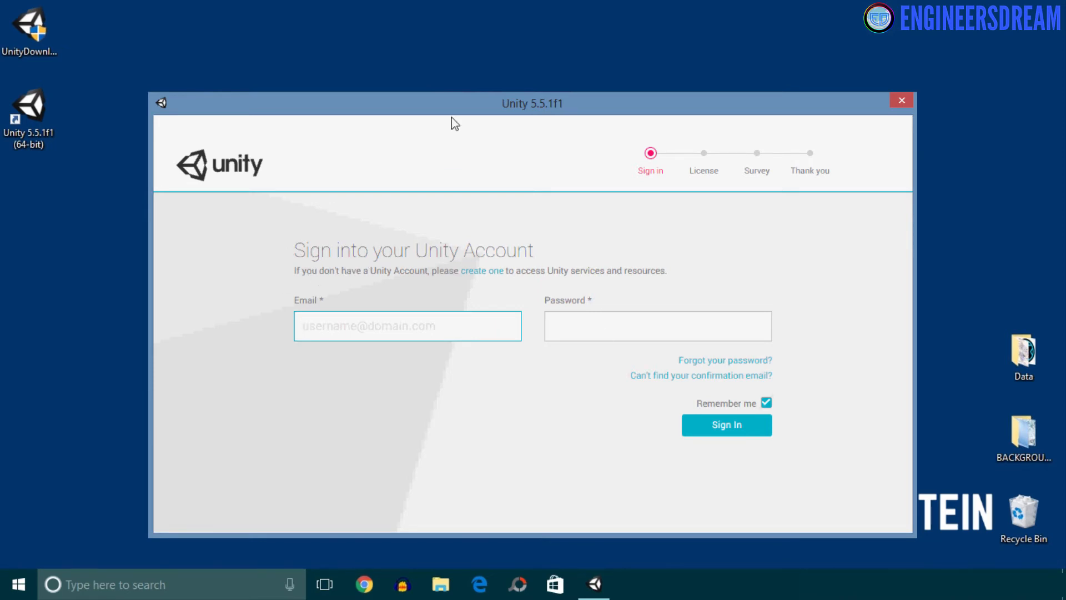
pyautogui.moveTo(432, 321)
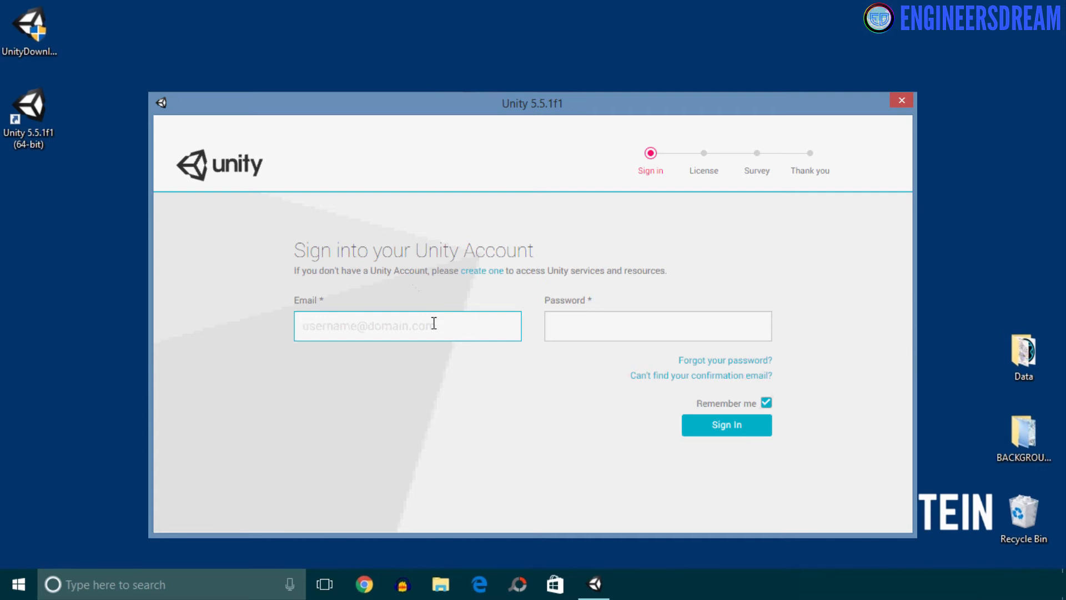
# Follow the 'create one' link from Unity sign-in to the Create a Unity ID page
pyautogui.click(658, 326)
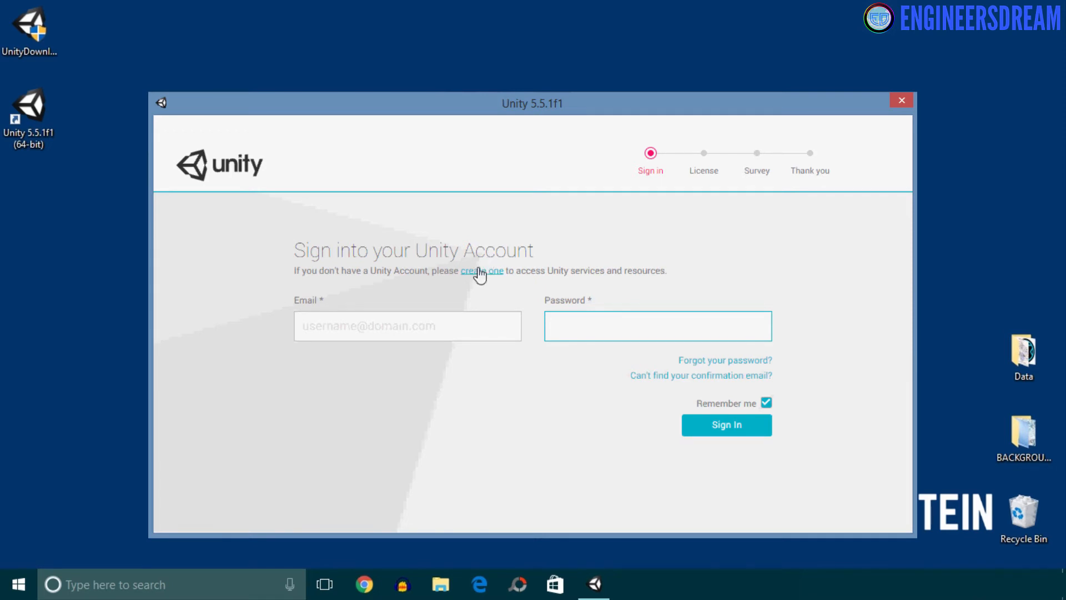
pyautogui.moveTo(506, 308)
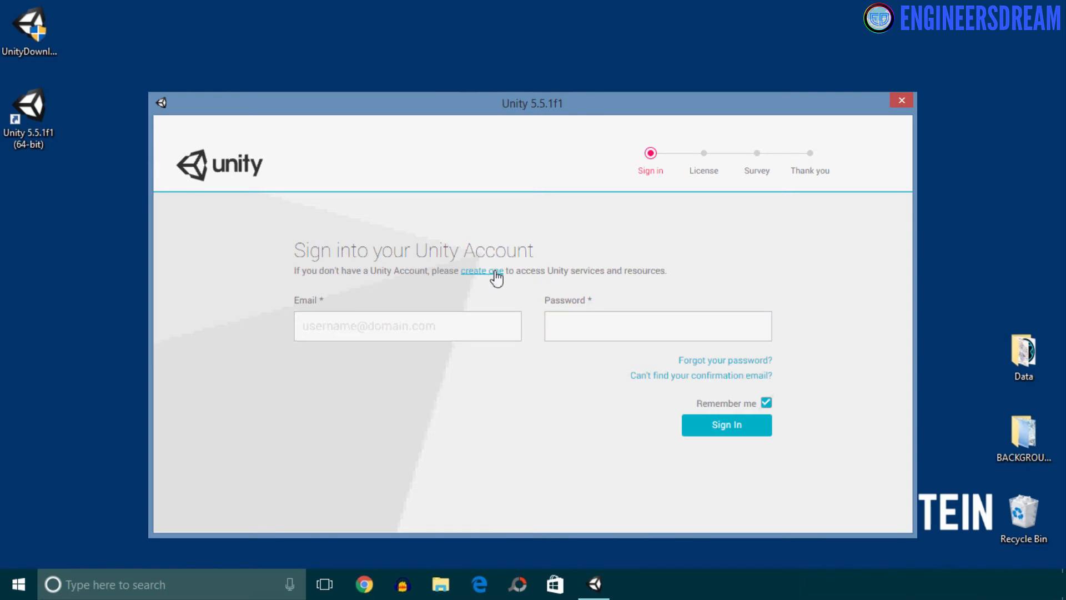
pyautogui.click(482, 271)
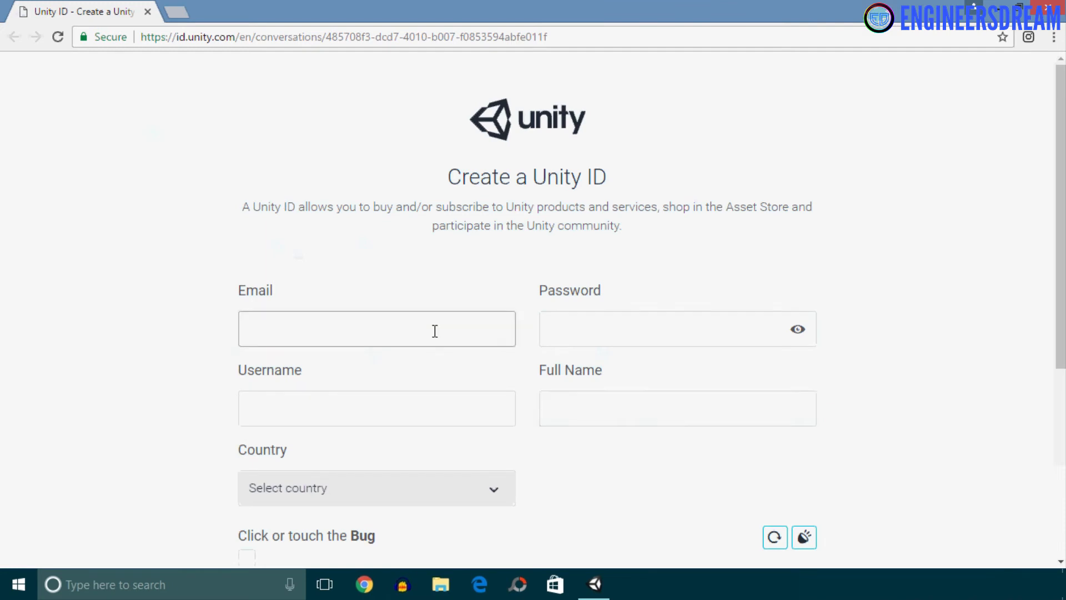
# Enter email, password, username, country India, solve the bug check and accept terms
pyautogui.scroll(-3)
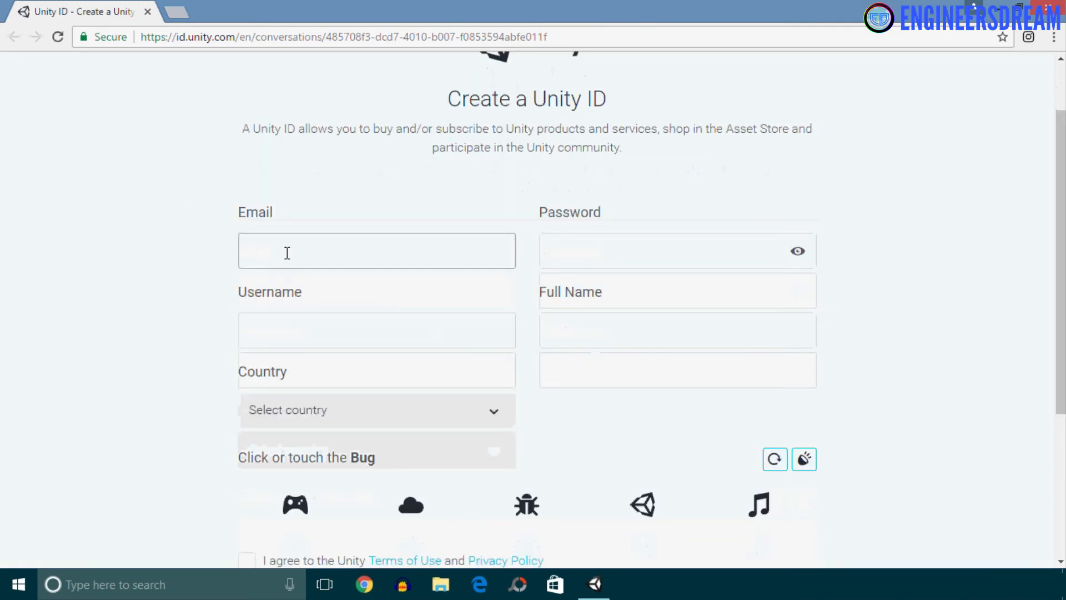
pyautogui.click(665, 250)
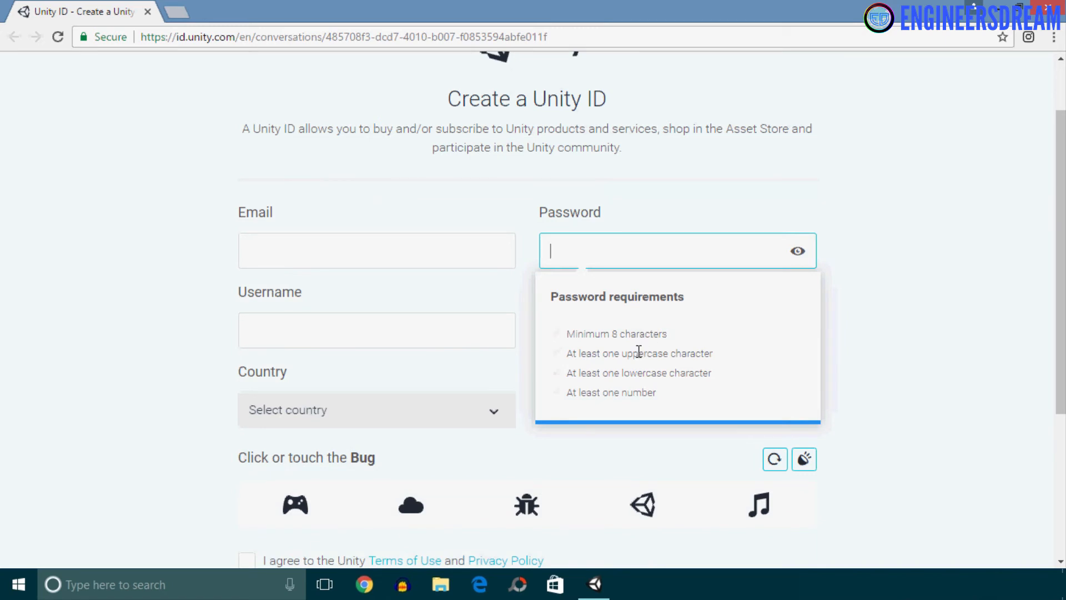
pyautogui.click(377, 330)
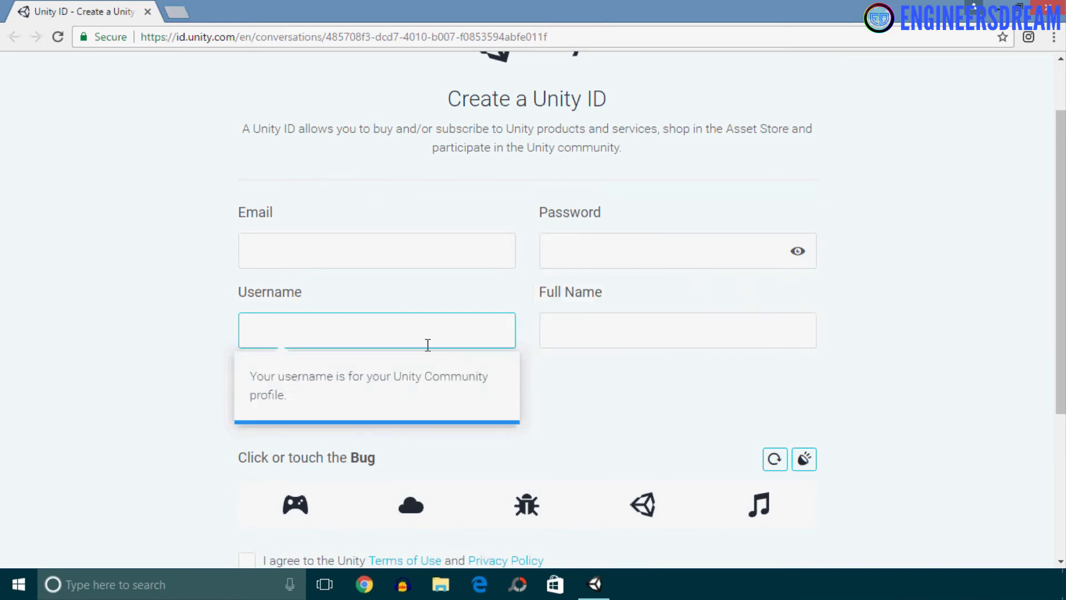
pyautogui.click(678, 330)
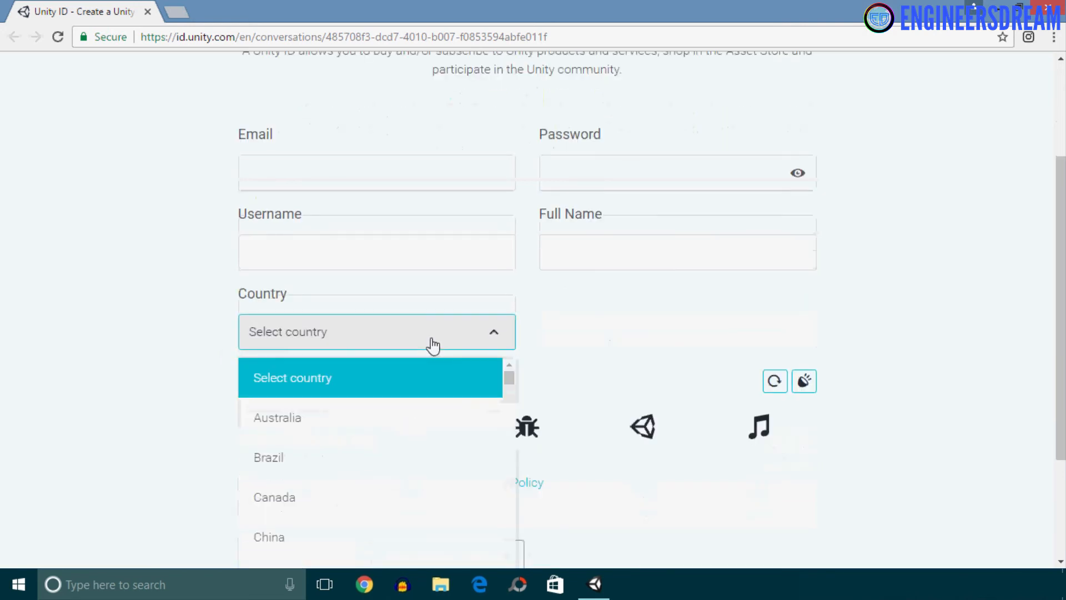
pyautogui.click(426, 332)
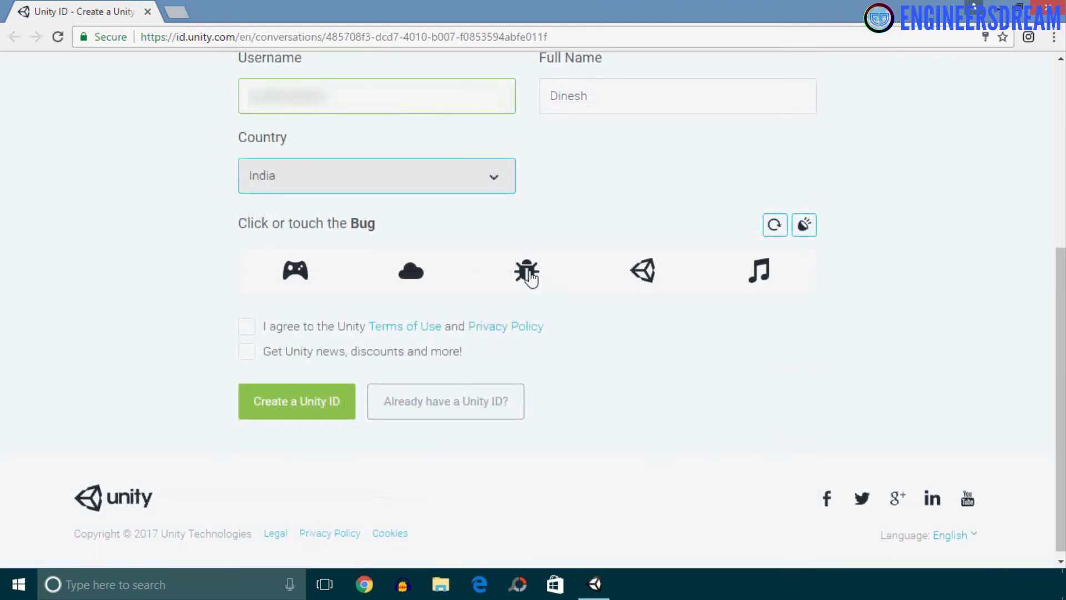
pyautogui.click(528, 271)
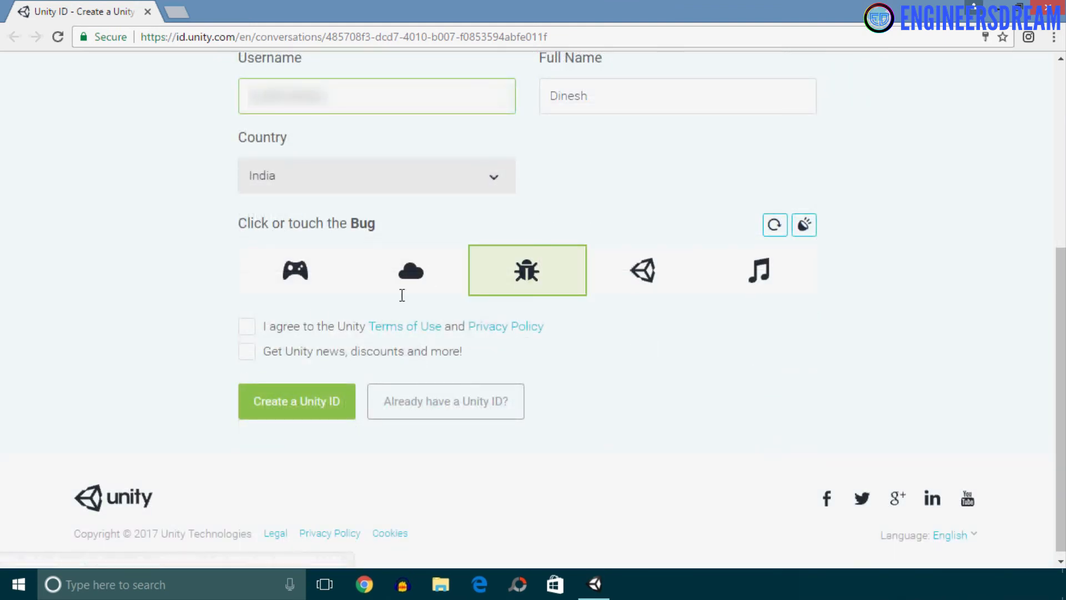
pyautogui.click(247, 326)
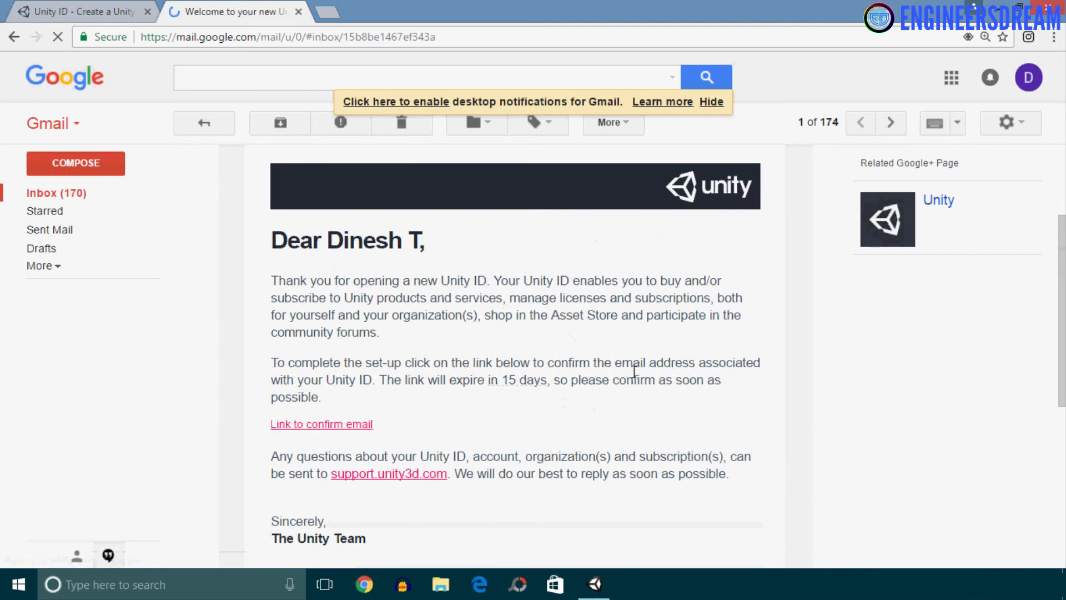
# Follow the confirmation link in the Unity welcome email in Gmail
pyautogui.click(321, 424)
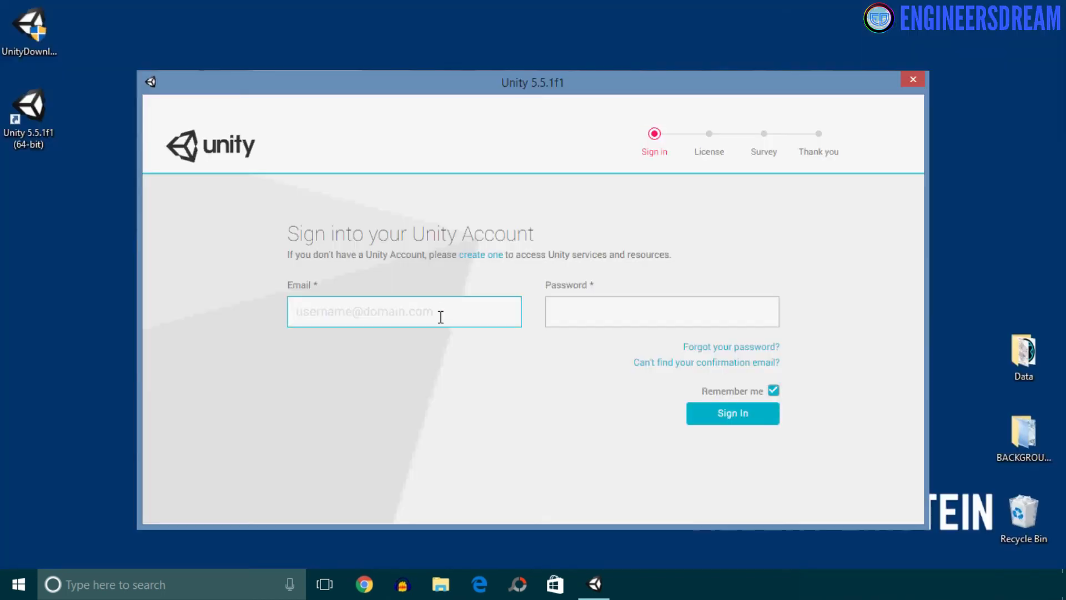
# Sign in to Unity with the new account's email and password, with Remember me unchecked
pyautogui.write('d@gma')
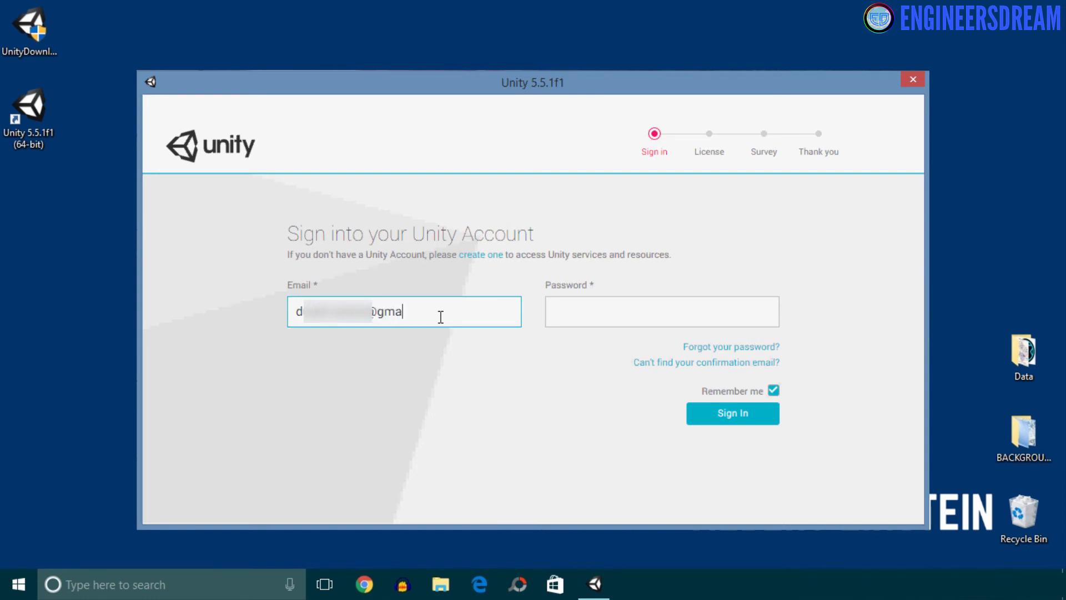
pyautogui.click(662, 312)
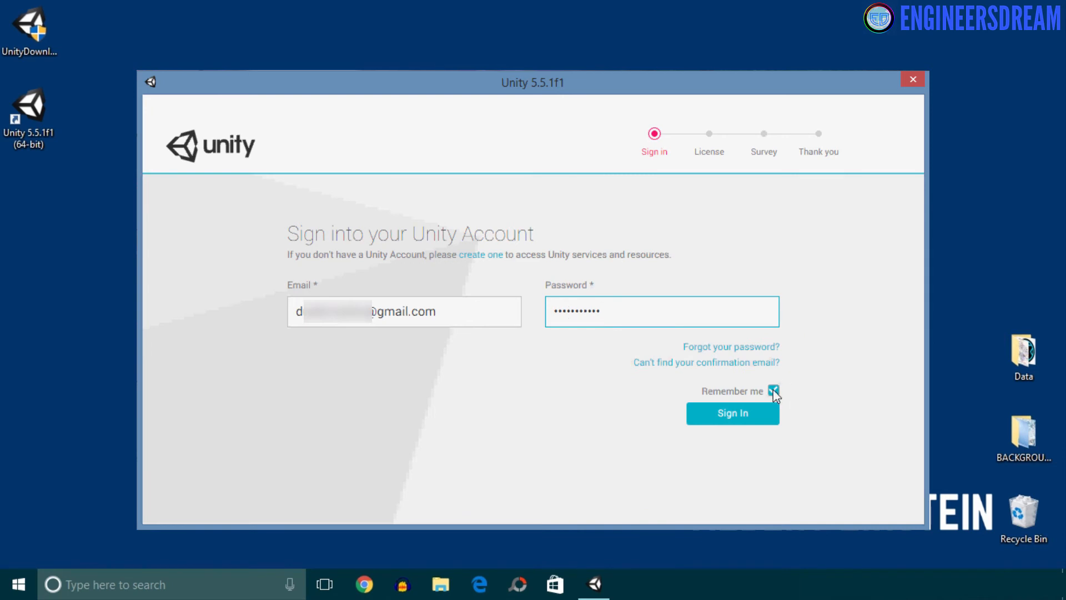
pyautogui.click(773, 390)
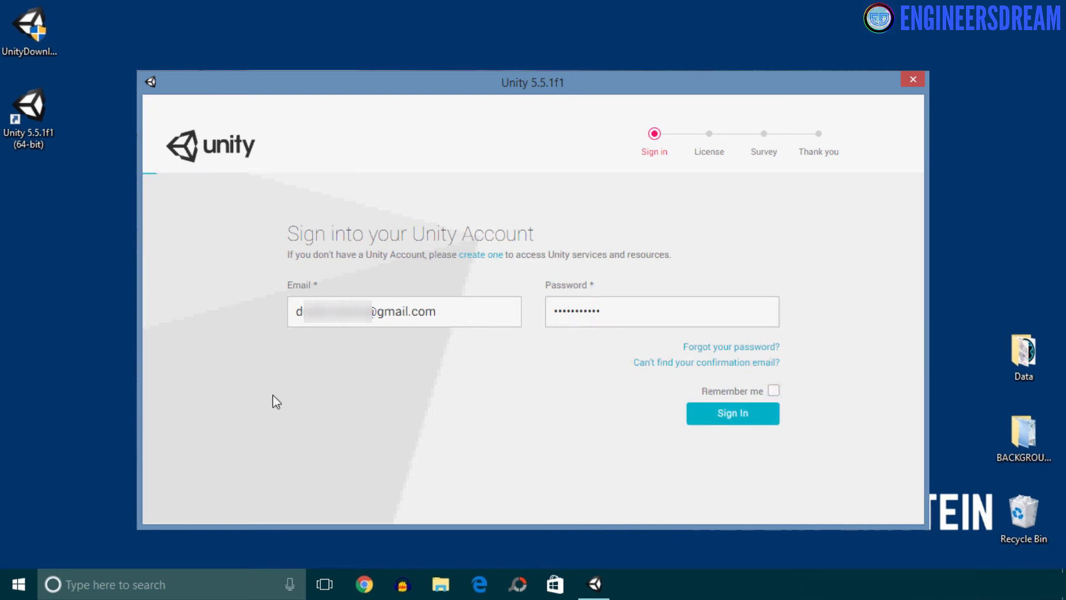
pyautogui.click(733, 414)
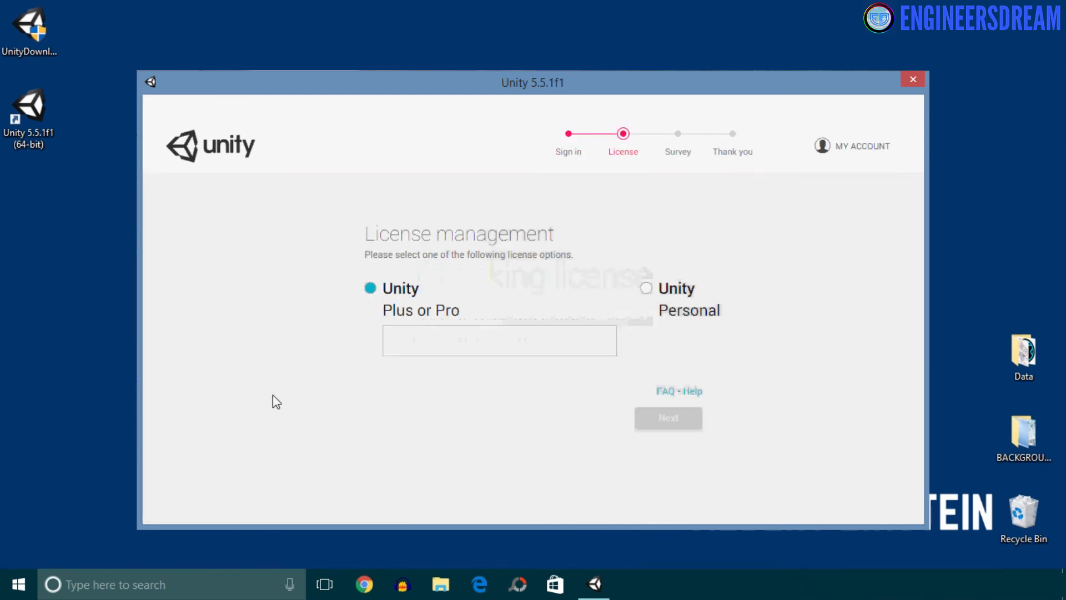
# Choose the Unity Personal license, declaring 'I don't use Unity in a professional capacity'
pyautogui.click(647, 288)
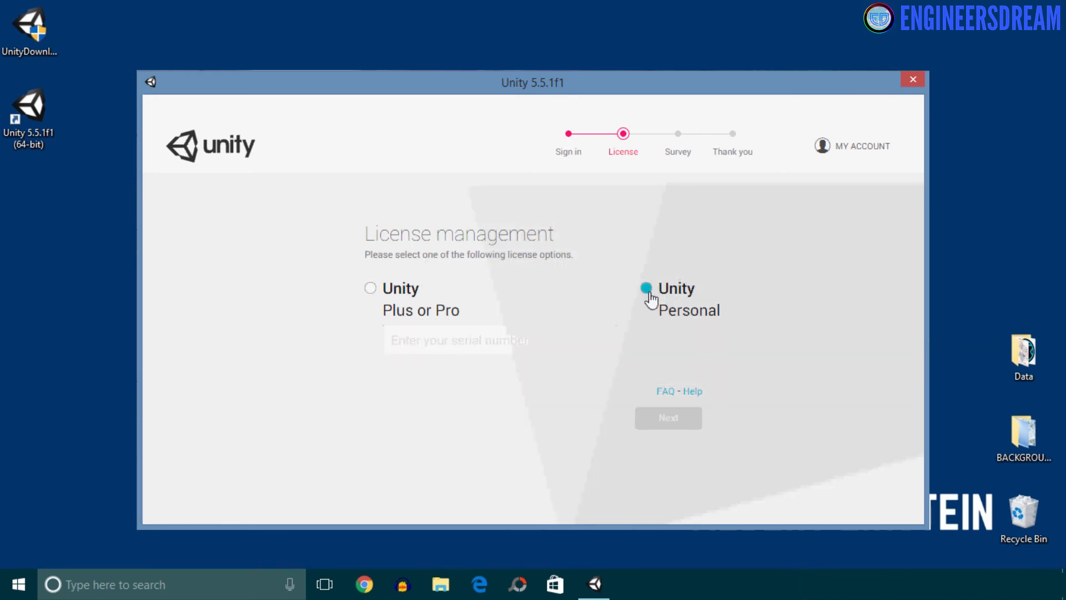
pyautogui.click(647, 289)
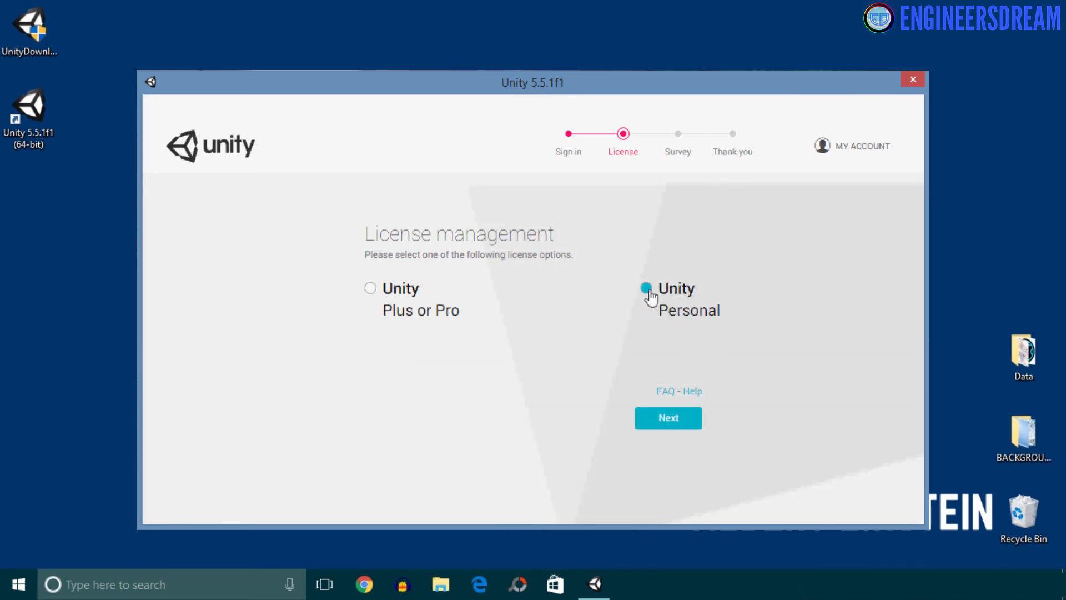
pyautogui.click(669, 418)
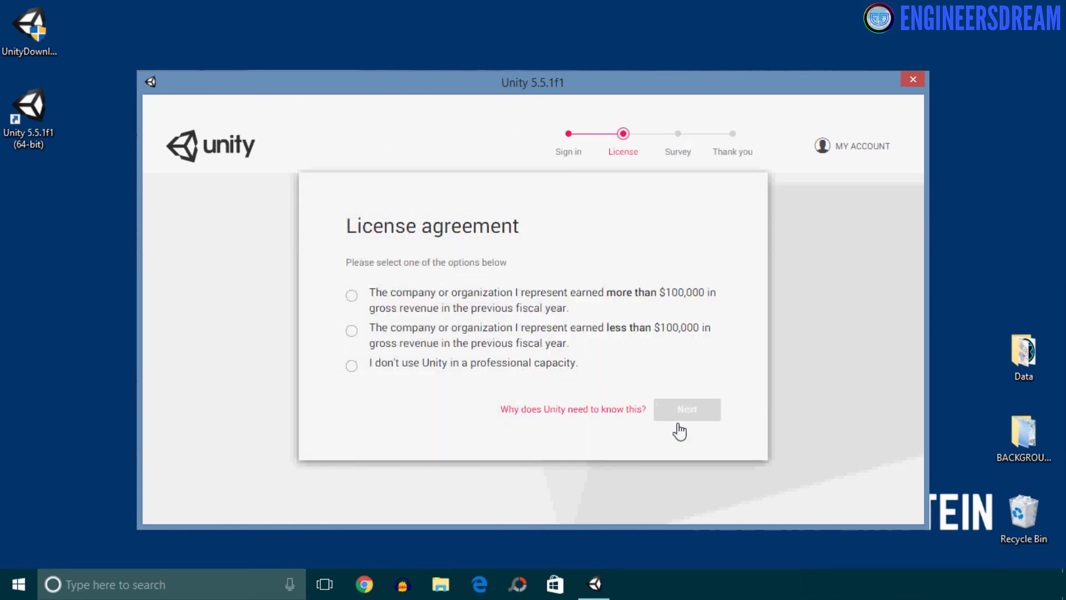
pyautogui.click(352, 366)
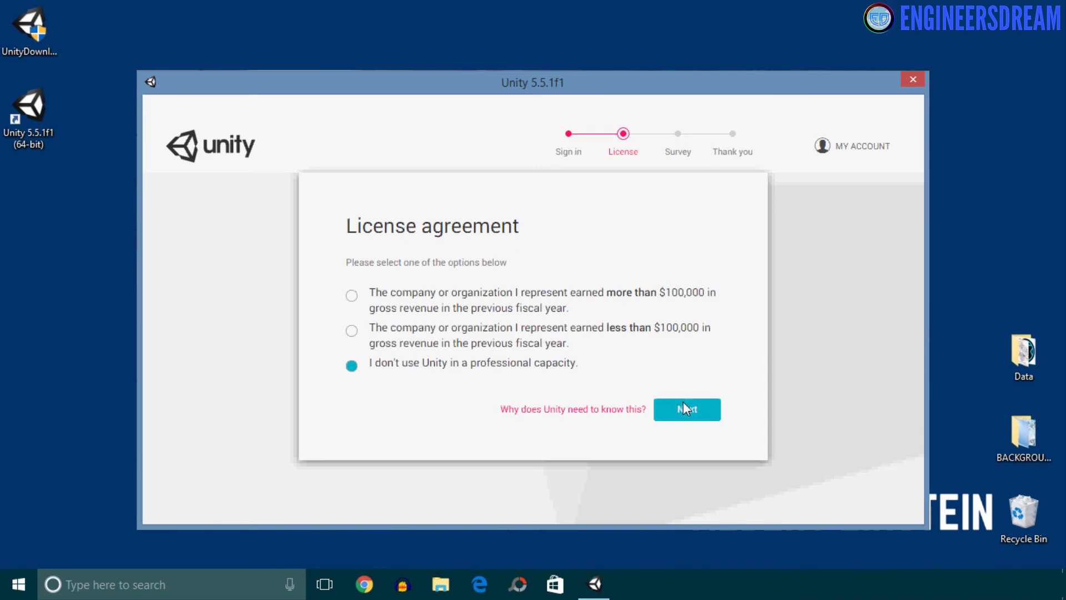
pyautogui.click(687, 409)
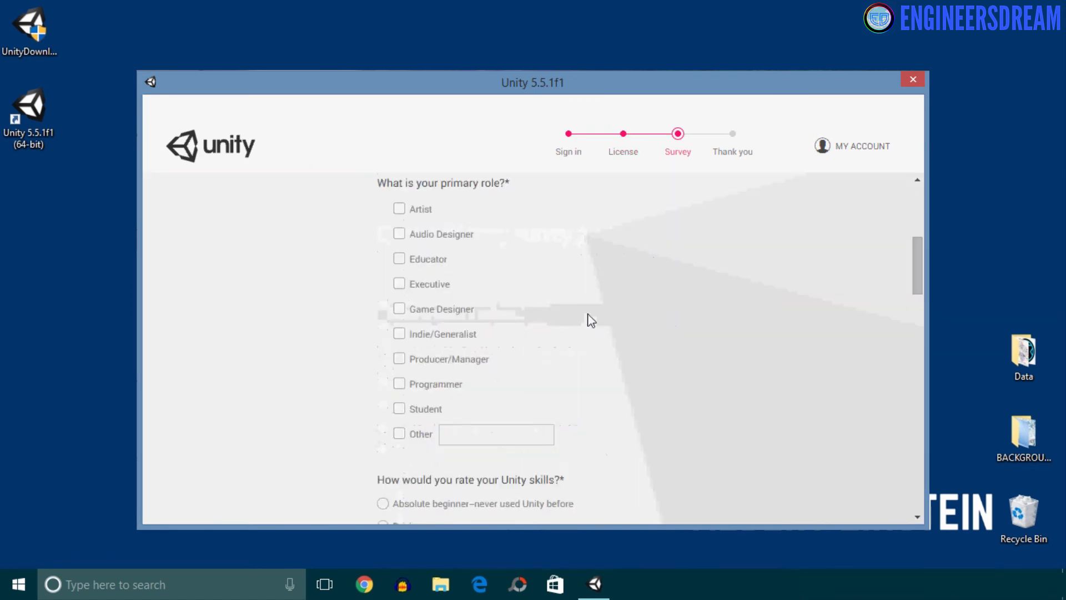
# Scroll to the end of the survey and submit it with OK
pyautogui.scroll(-3)
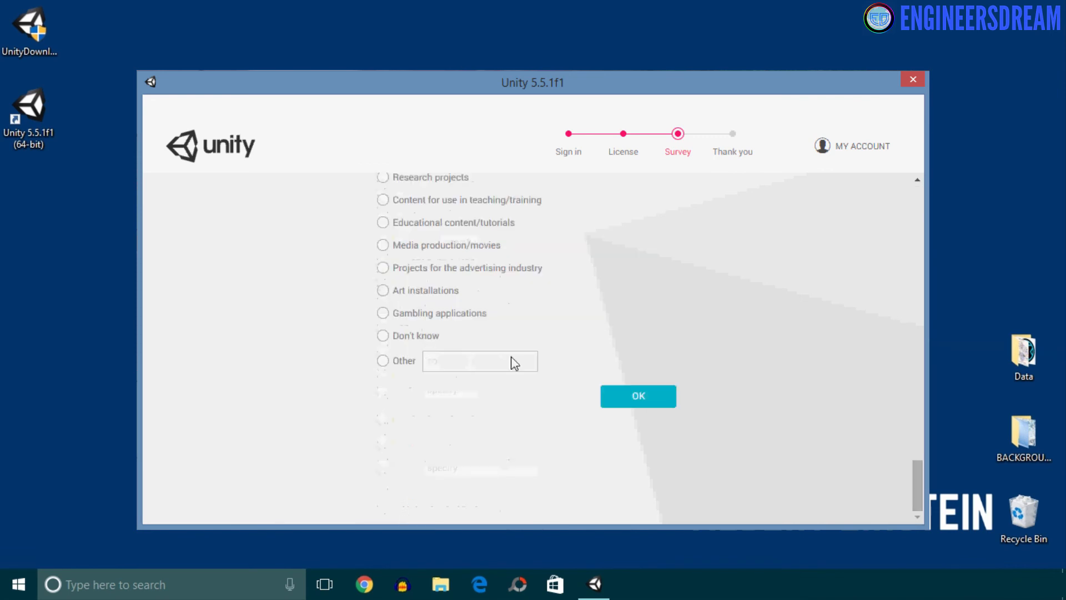
pyautogui.click(639, 396)
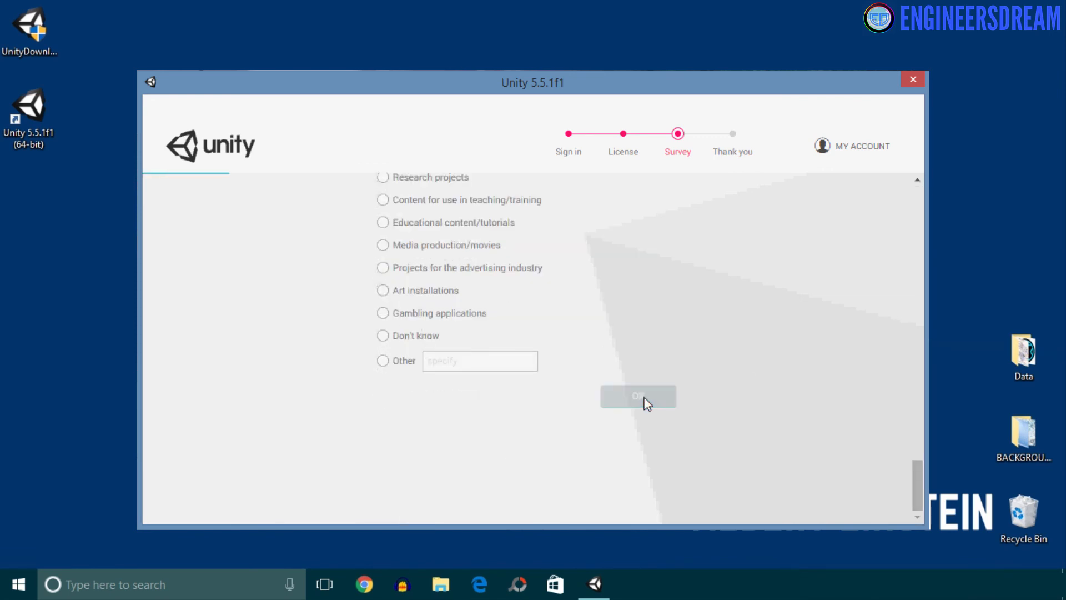
pyautogui.click(639, 396)
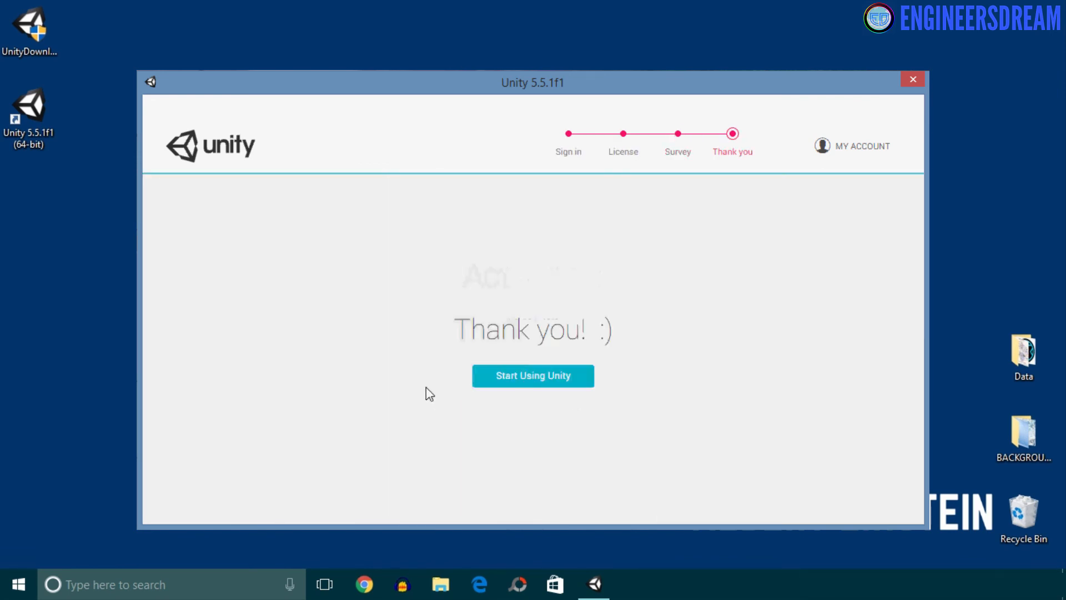